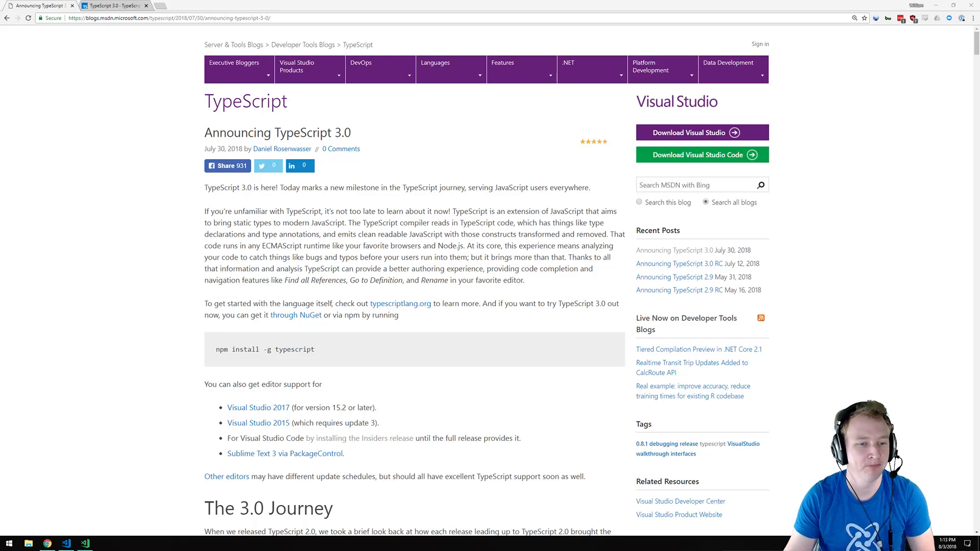
{"action": "mouse_move", "coordinate": [399, 292]}
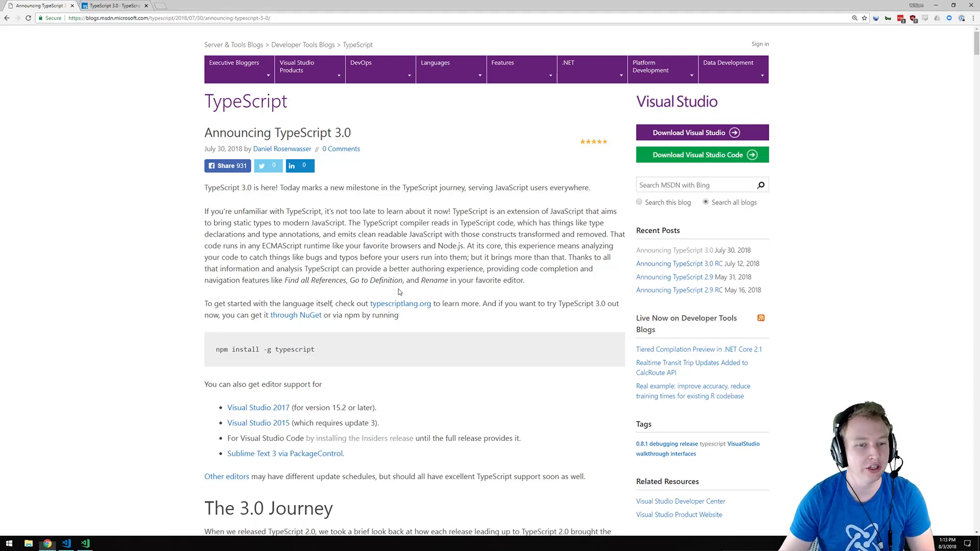
Scroll from the introduction through the project references example to the --build mode section.
{"action": "scroll", "scroll_direction": "down", "scroll_amount": 3}
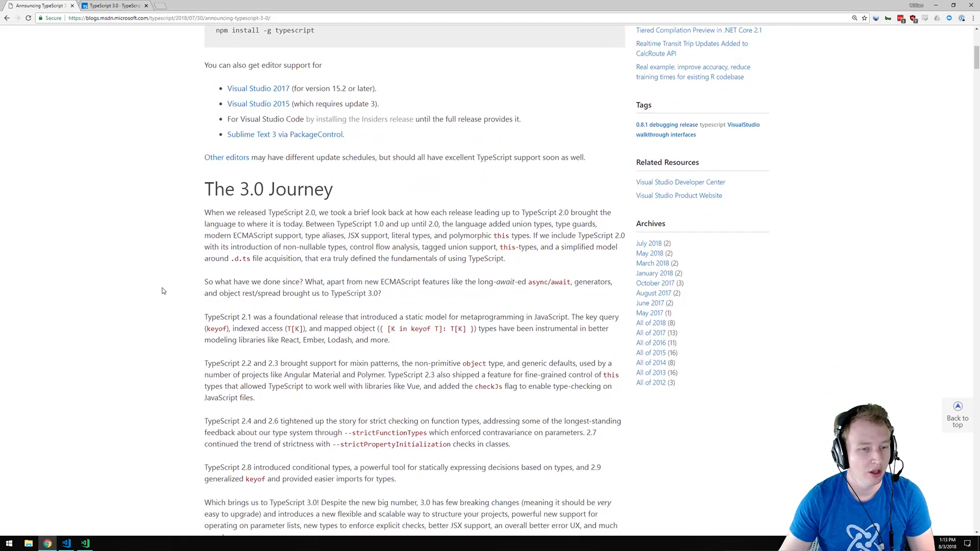
{"action": "scroll", "scroll_direction": "down", "scroll_amount": 3}
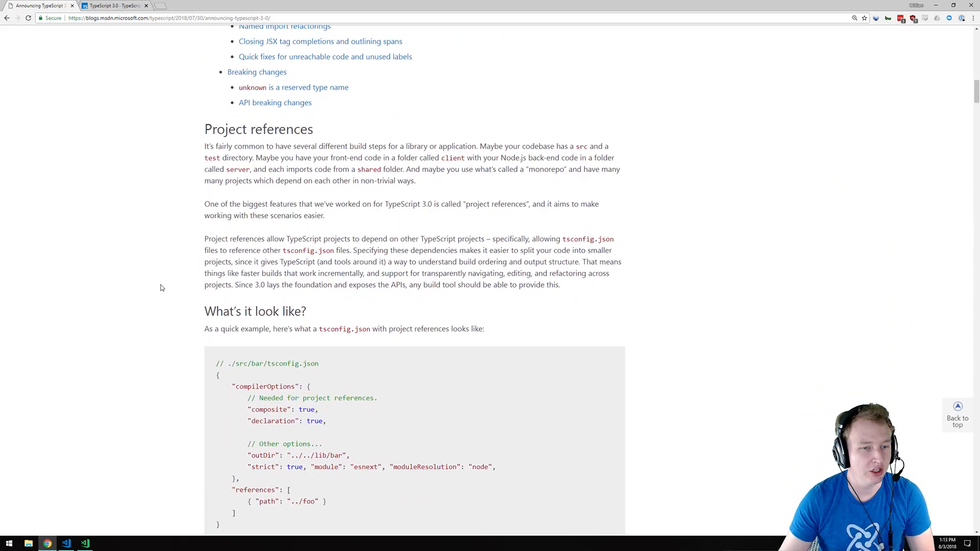
{"action": "scroll", "scroll_direction": "down", "scroll_amount": 3}
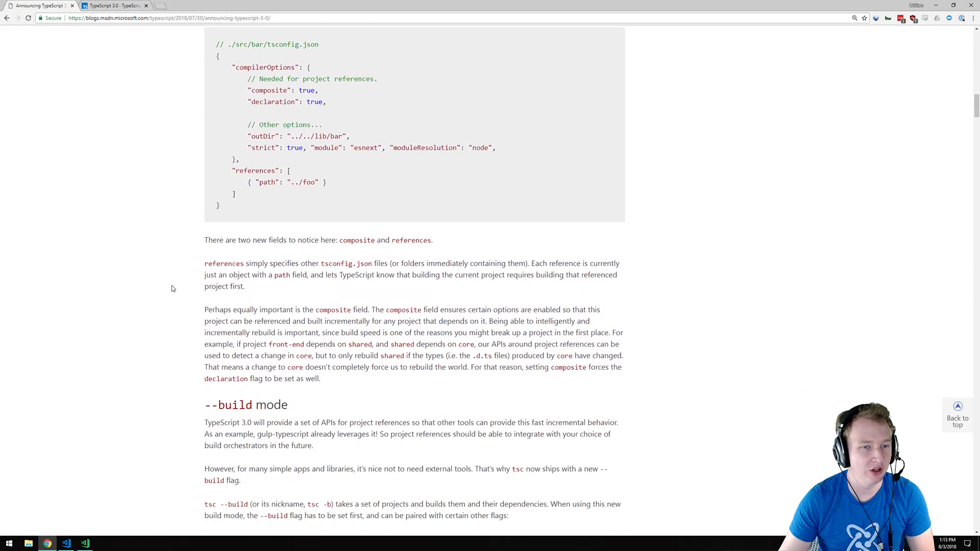
{"action": "scroll", "scroll_direction": "up", "scroll_amount": 3}
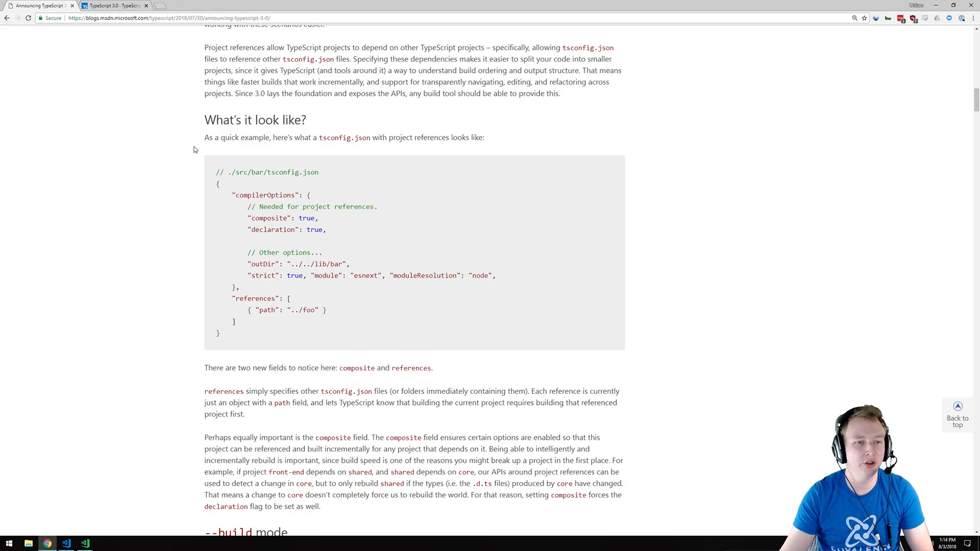
{"action": "mouse_move", "coordinate": [201, 138]}
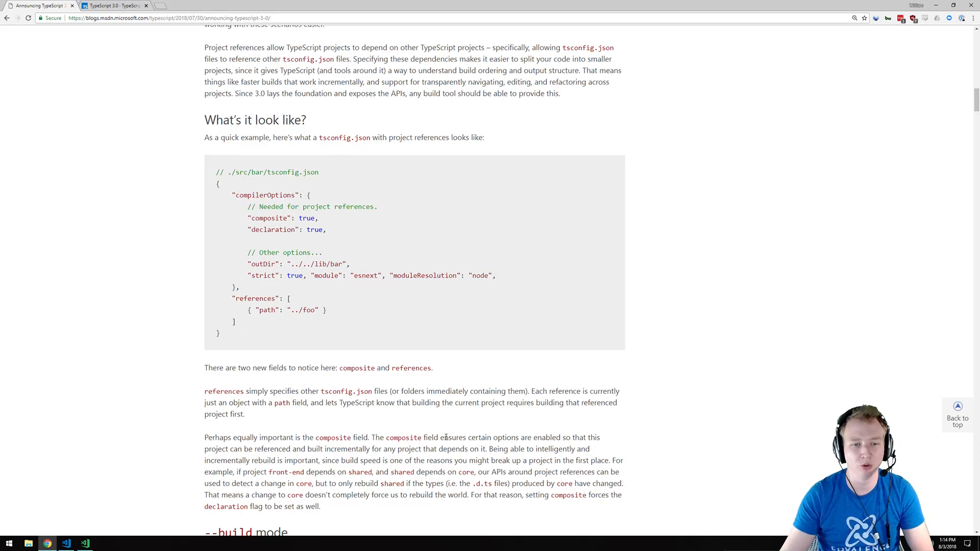
{"action": "scroll", "scroll_direction": "down", "scroll_amount": 3}
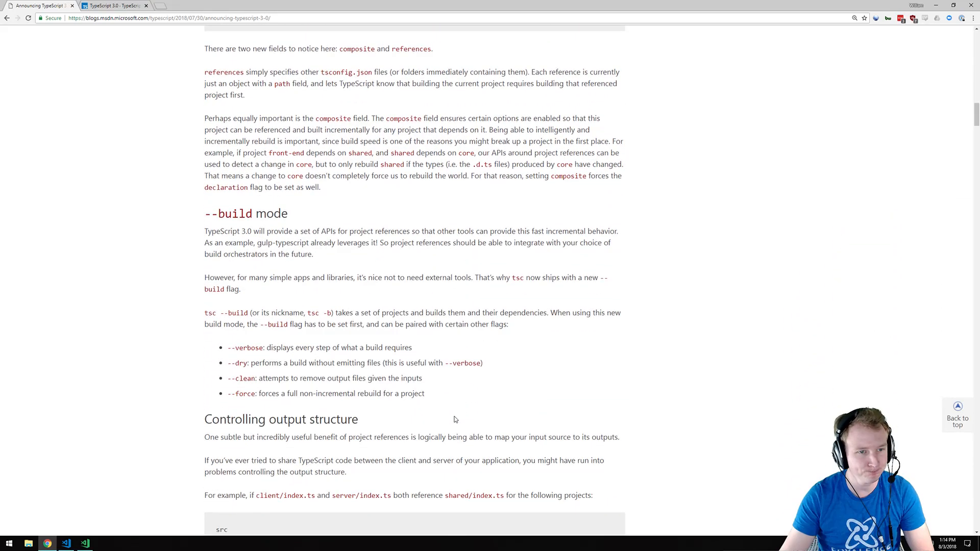
{"action": "scroll", "scroll_direction": "down", "scroll_amount": 3}
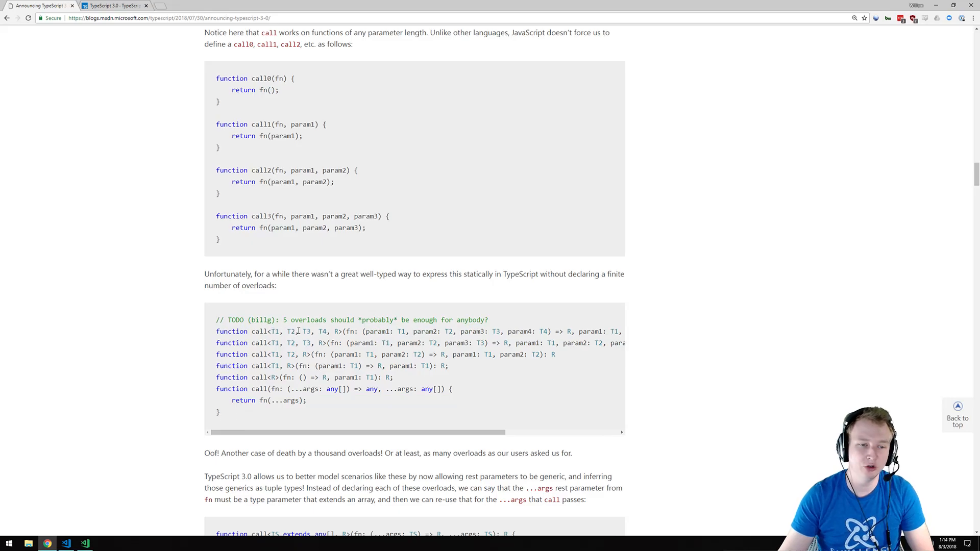
Highlight parts of the overload-heavy call example and its generic rest-parameter replacement.
{"action": "left_click_drag", "start_coordinate": [270, 330], "coordinate": [336, 331]}
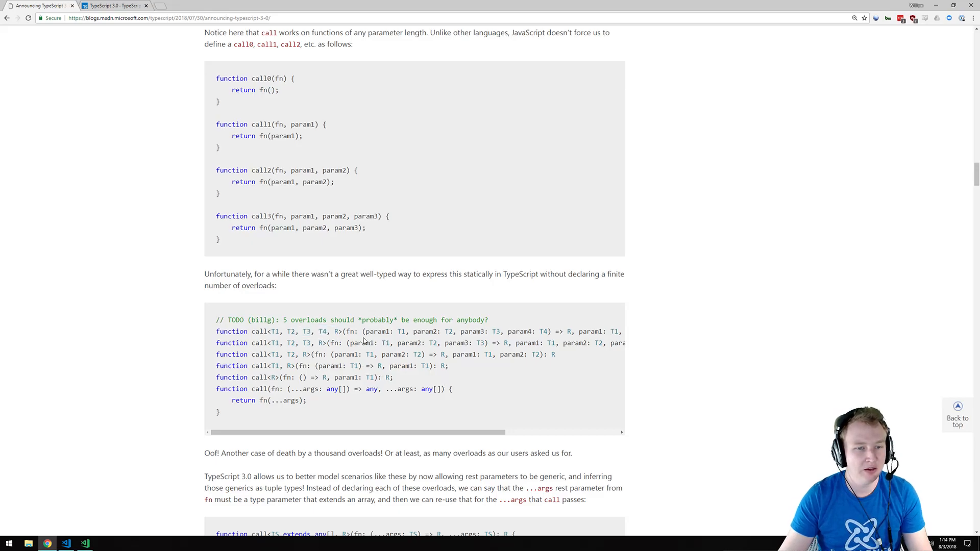
{"action": "left_click_drag", "start_coordinate": [271, 331], "coordinate": [328, 331]}
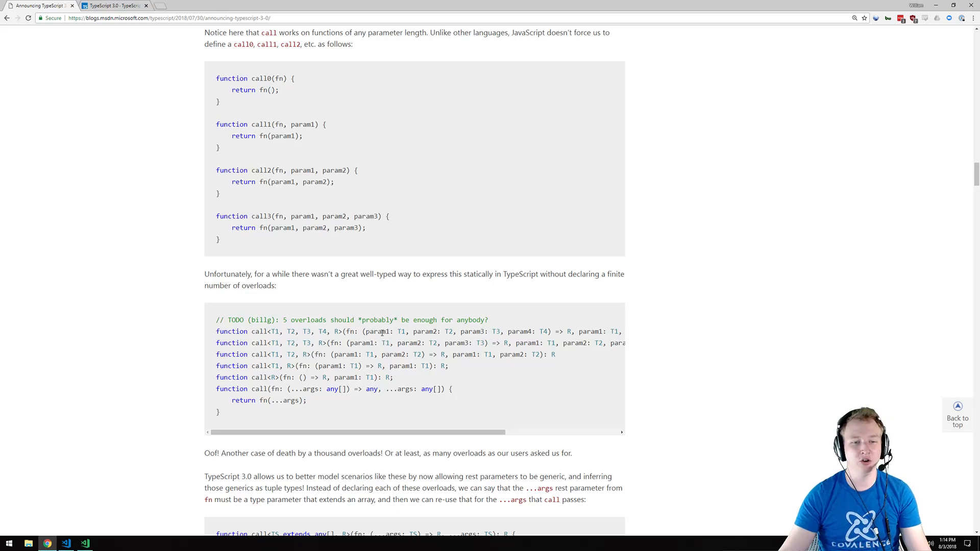
{"action": "double_click", "coordinate": [376, 331]}
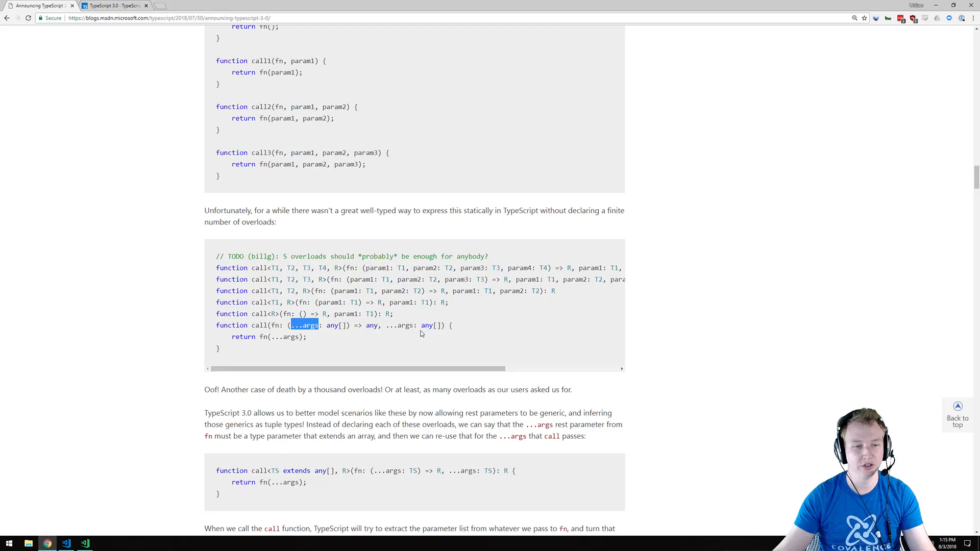
{"action": "mouse_move", "coordinate": [331, 325]}
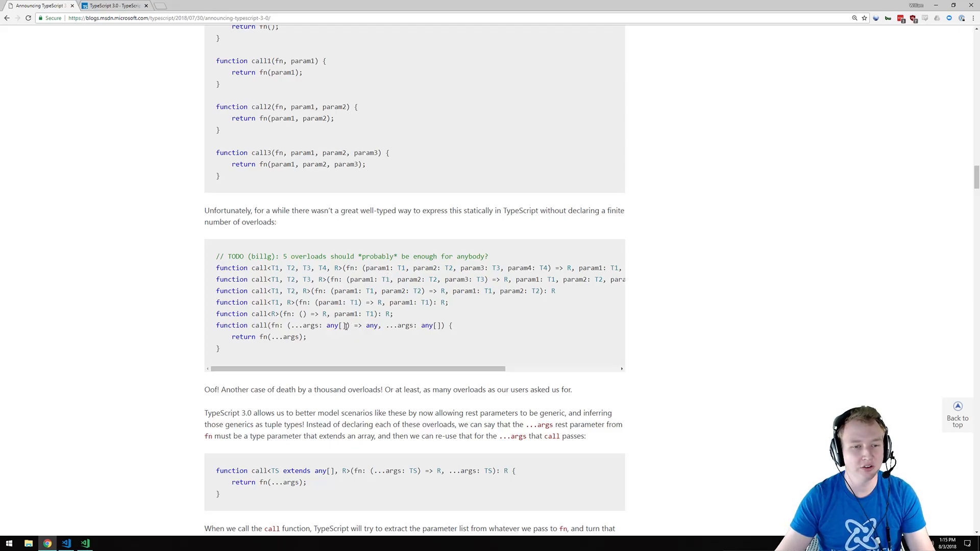
{"action": "left_click_drag", "start_coordinate": [290, 325], "coordinate": [343, 325]}
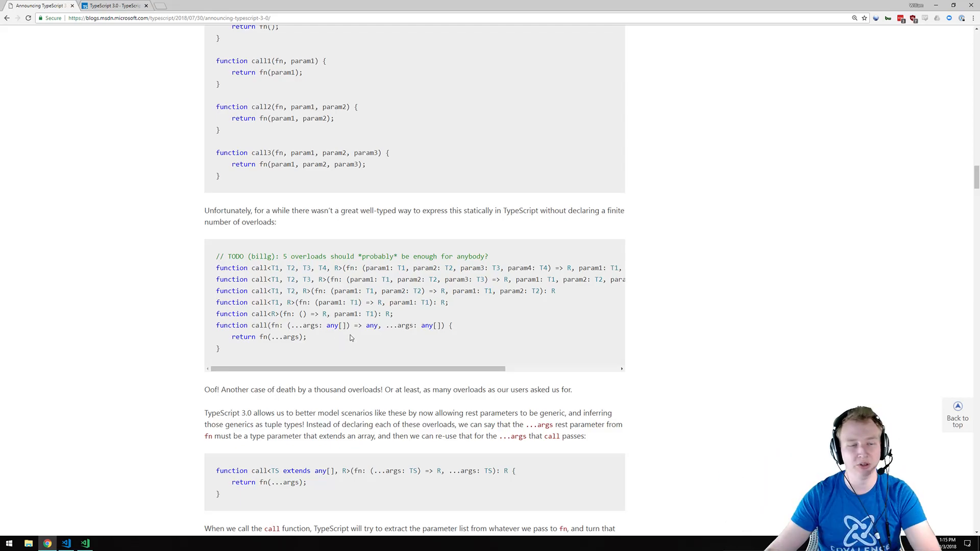
{"action": "double_click", "coordinate": [236, 256]}
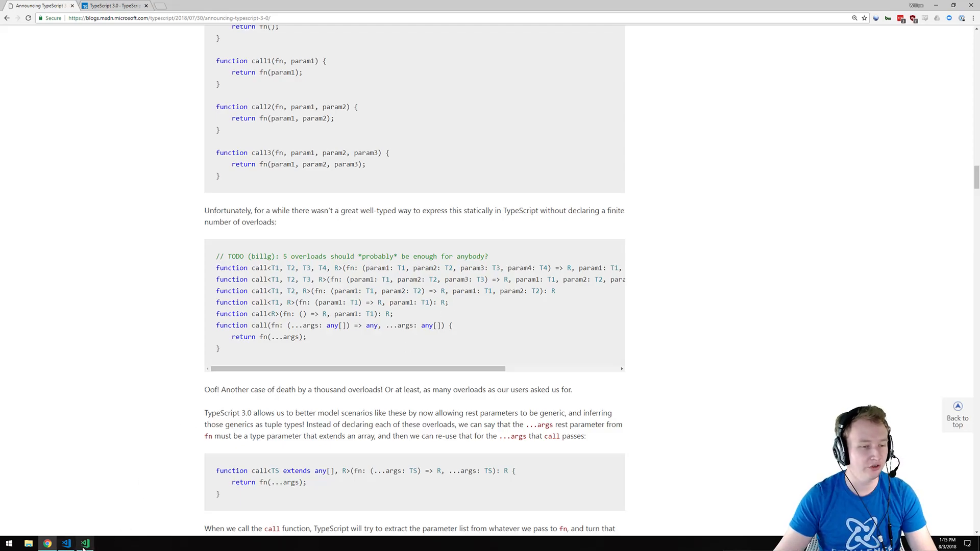
Switch to VS Code Insiders and highlight the all<T1…T10> overload signature in promise.ts.
{"action": "left_click", "coordinate": [85, 542]}
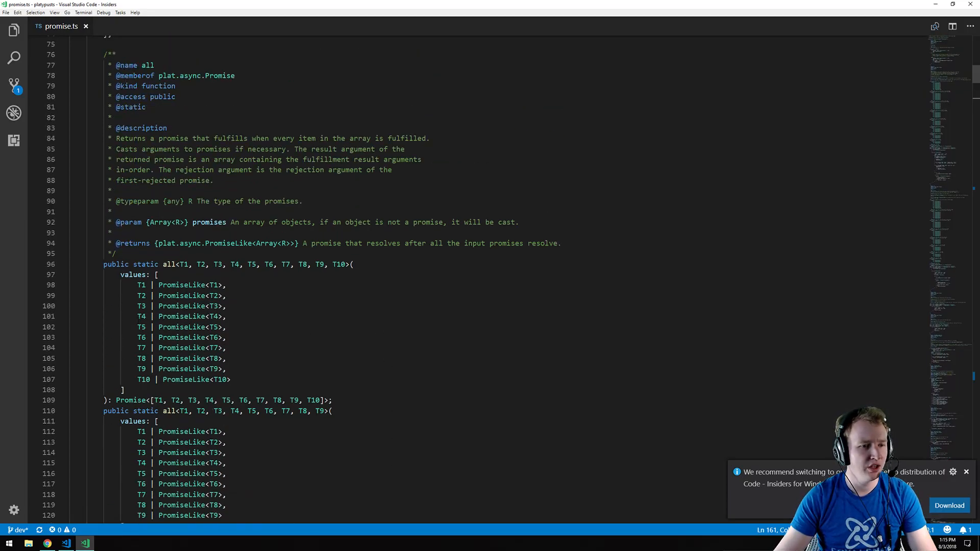
{"action": "left_click_drag", "start_coordinate": [103, 263], "coordinate": [350, 263]}
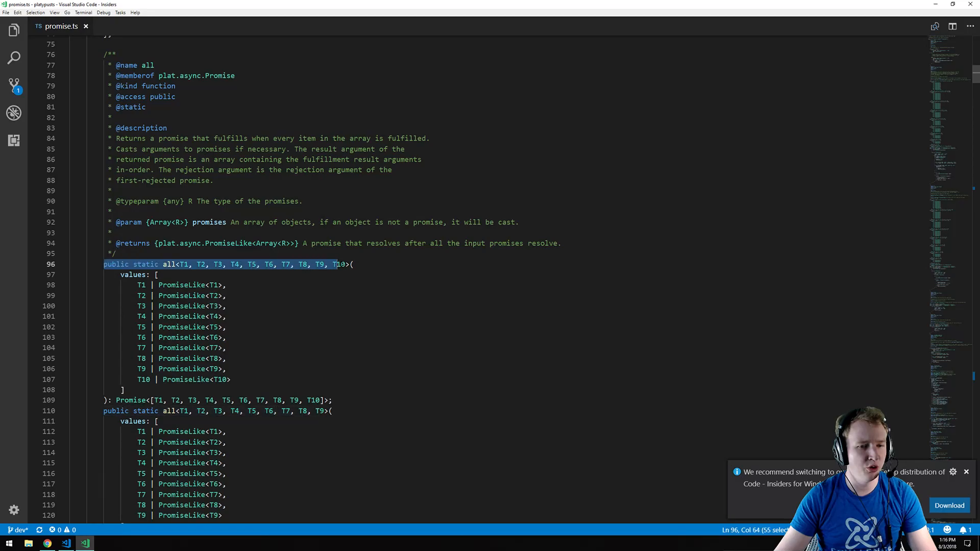
{"action": "left_click", "coordinate": [226, 294]}
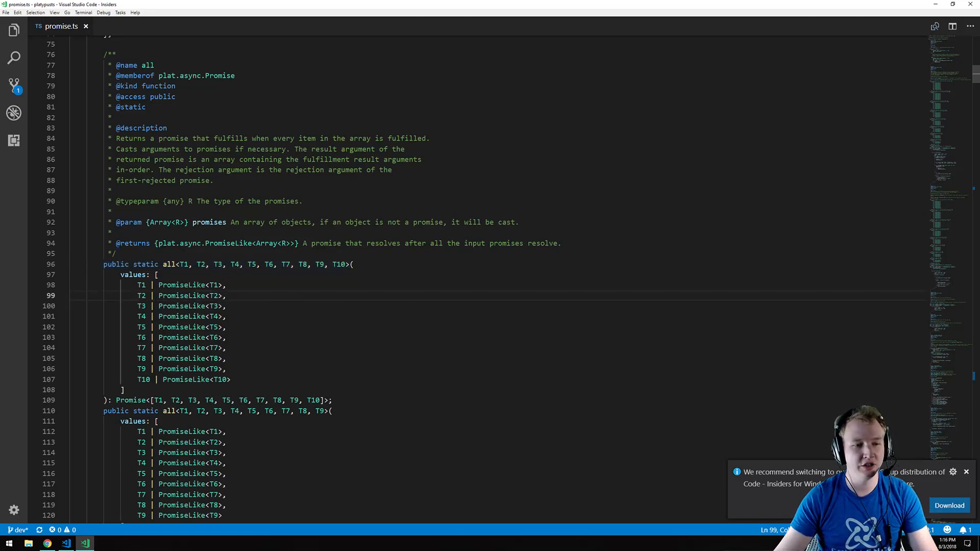
{"action": "left_click_drag", "start_coordinate": [137, 285], "coordinate": [230, 380]}
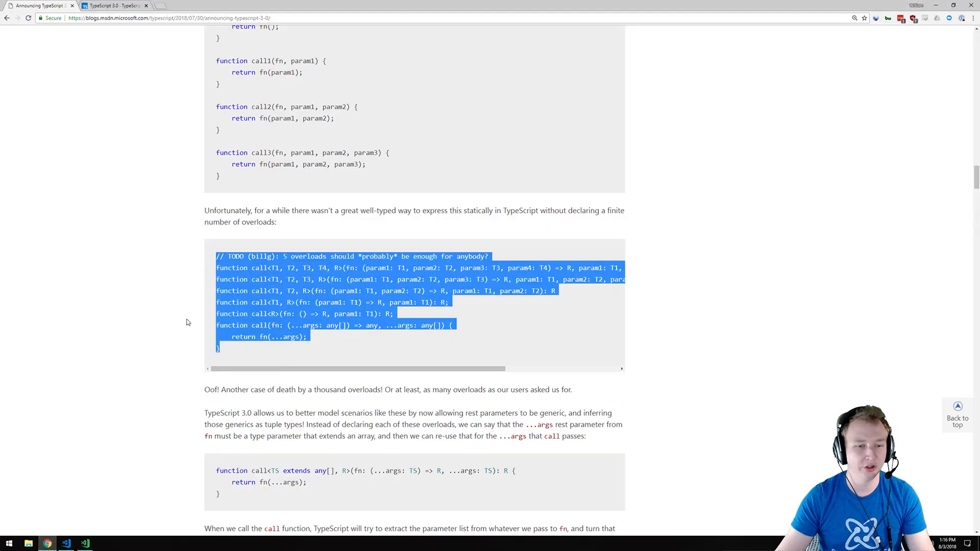
Scroll to the generic rest parameters section and highlight the tuple-inferred call function example.
{"action": "scroll", "scroll_direction": "down", "scroll_amount": 3}
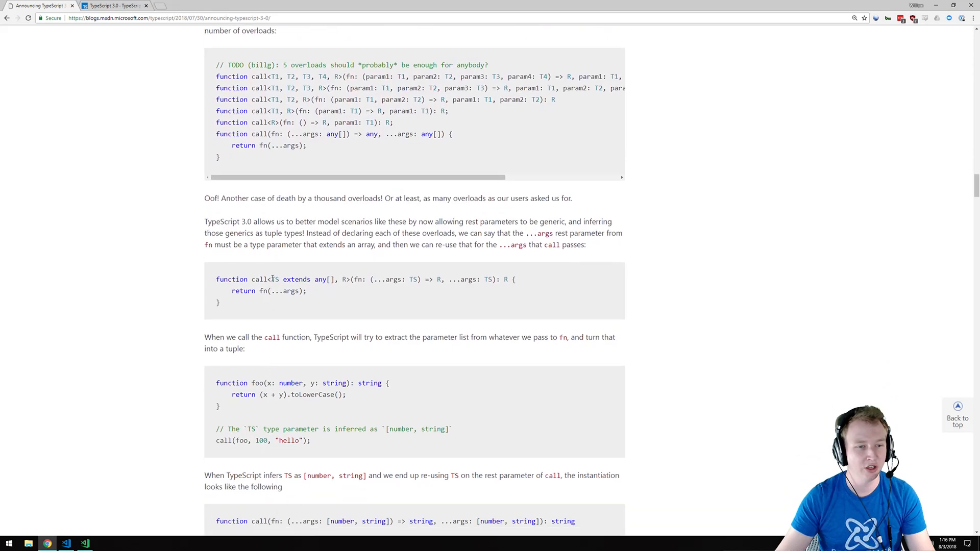
{"action": "left_click_drag", "start_coordinate": [270, 279], "coordinate": [335, 279]}
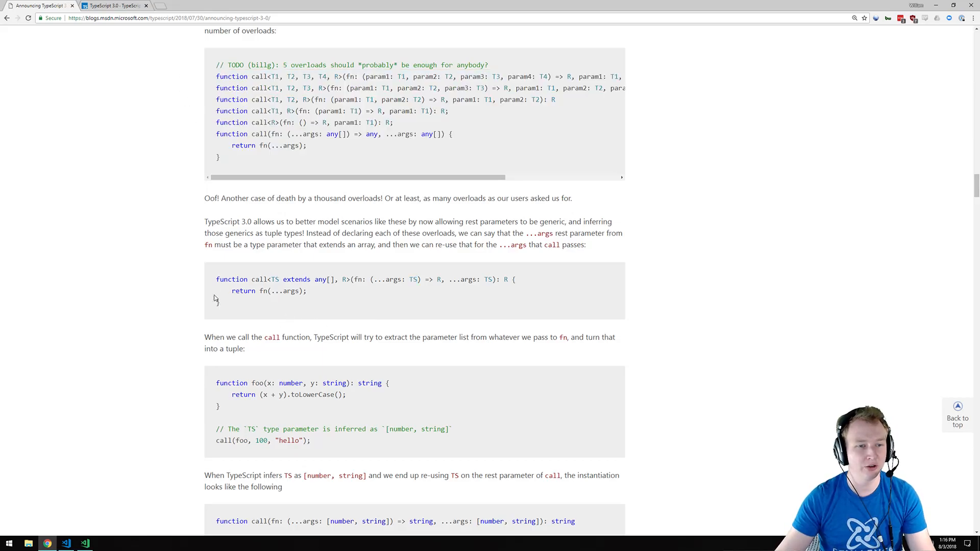
{"action": "left_click_drag", "start_coordinate": [216, 279], "coordinate": [218, 303]}
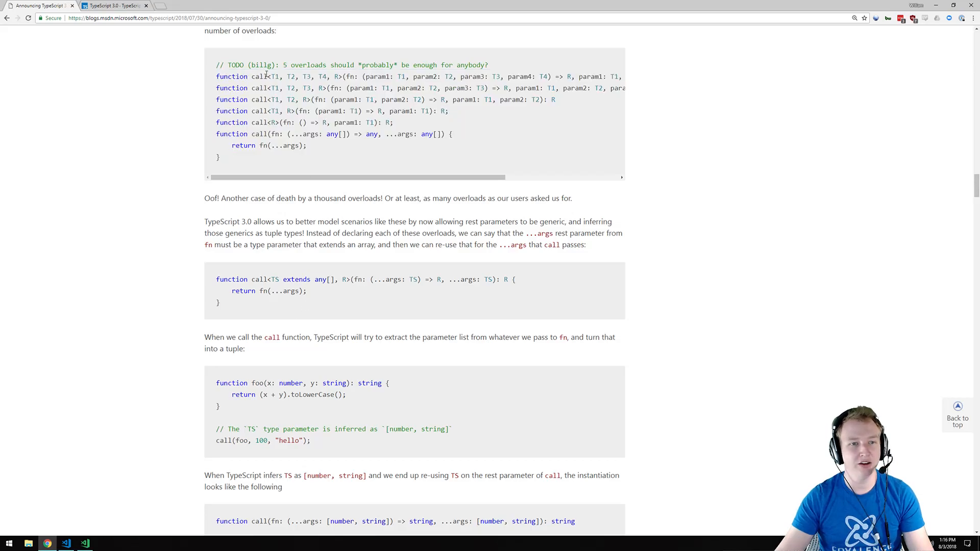
{"action": "mouse_move", "coordinate": [450, 313]}
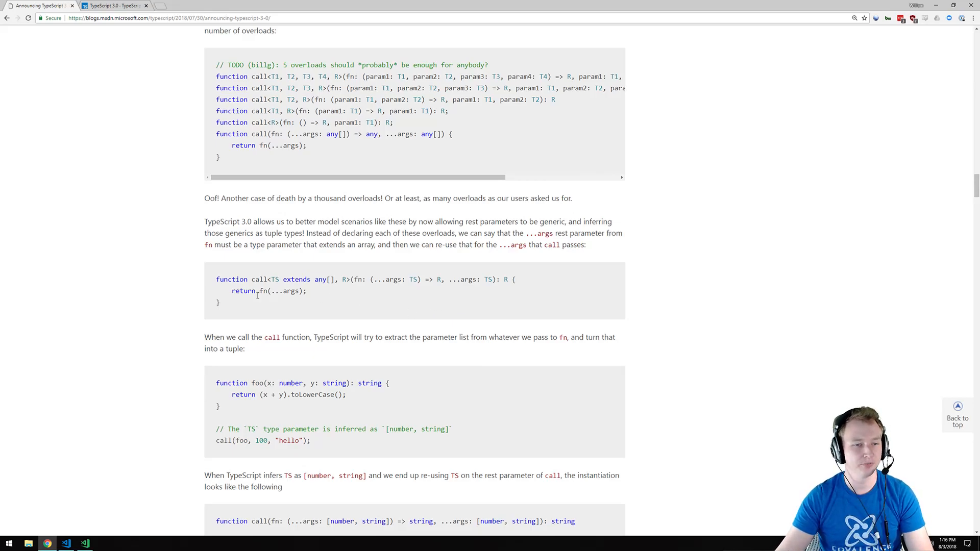
{"action": "left_click_drag", "start_coordinate": [216, 279], "coordinate": [219, 304]}
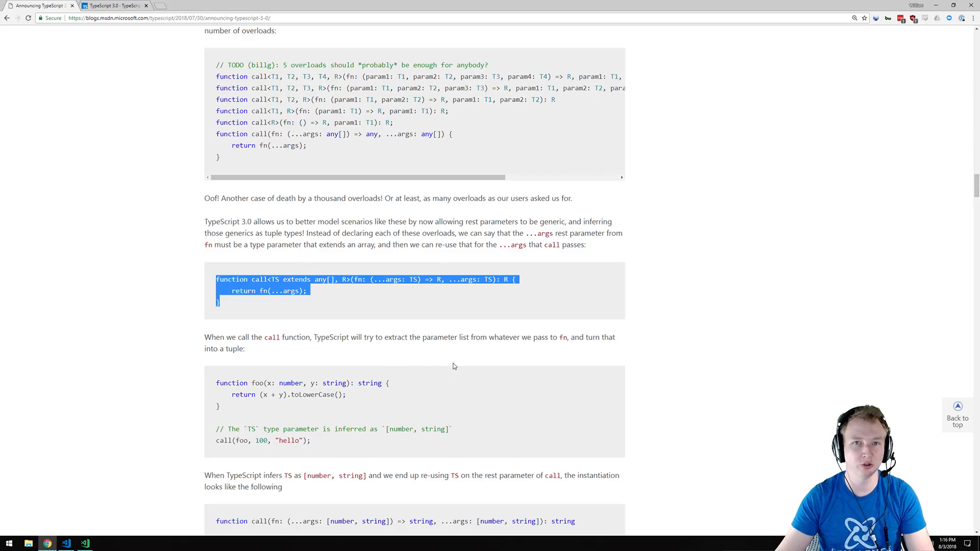
{"action": "mouse_move", "coordinate": [422, 250]}
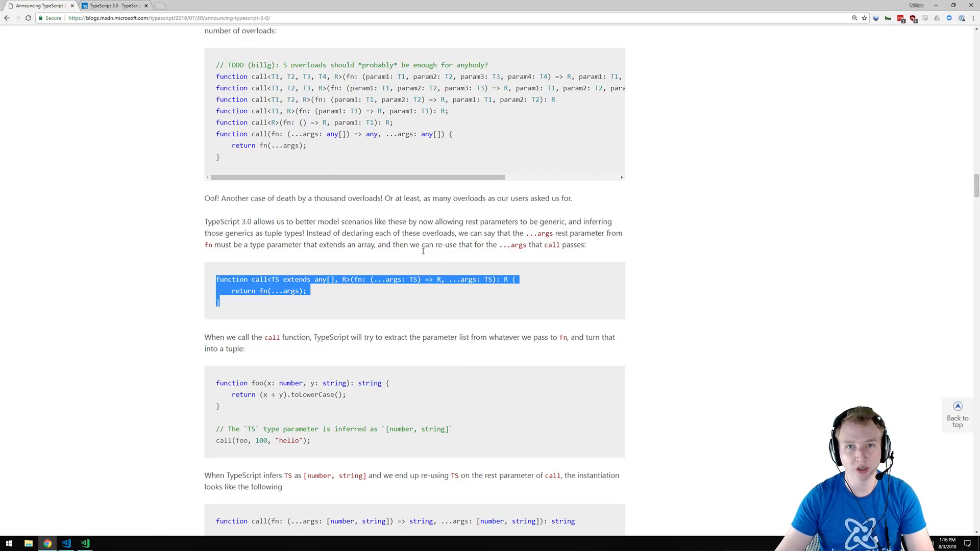
{"action": "mouse_move", "coordinate": [454, 314]}
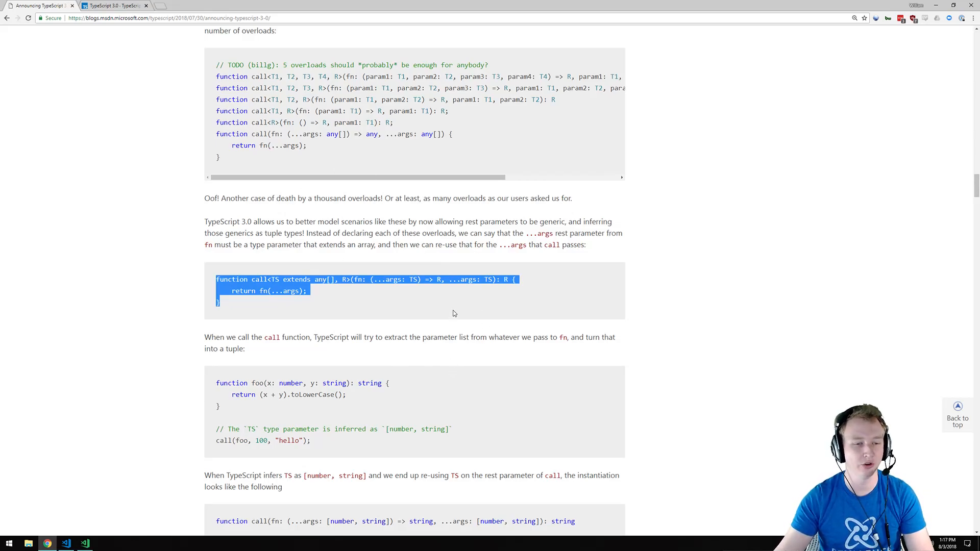
{"action": "scroll", "scroll_direction": "down", "scroll_amount": 3}
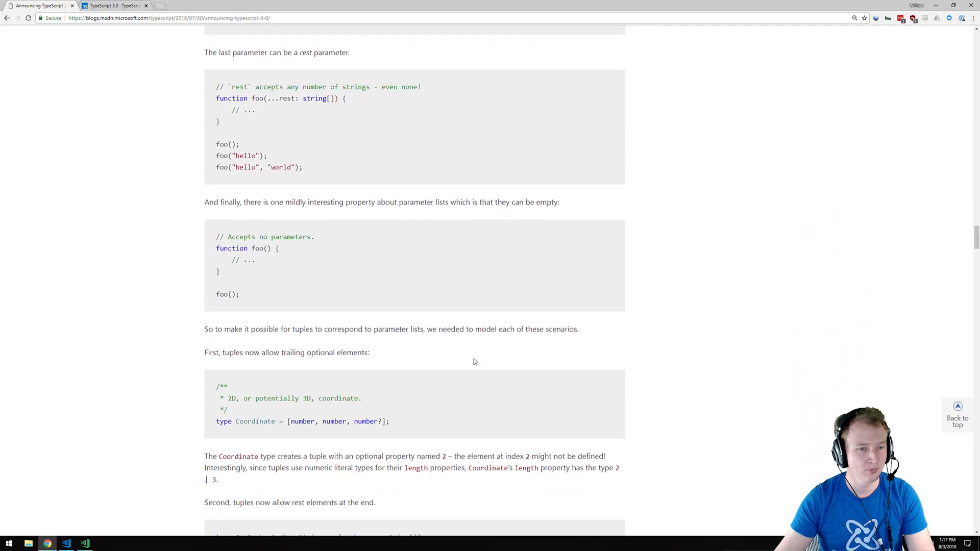
Highlight the Coordinate tuple's element list in the tuples section.
{"action": "scroll", "scroll_direction": "down", "scroll_amount": 3}
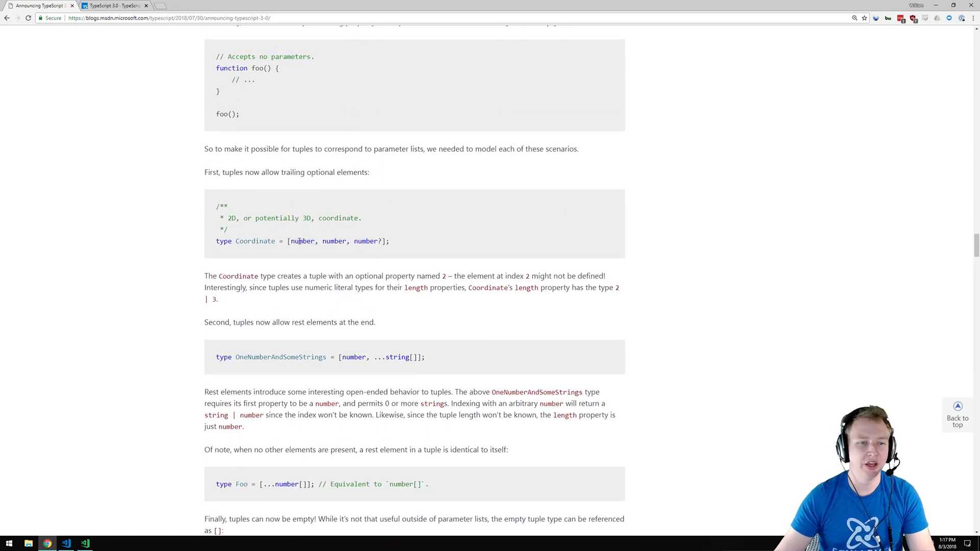
{"action": "left_click_drag", "start_coordinate": [288, 241], "coordinate": [386, 241]}
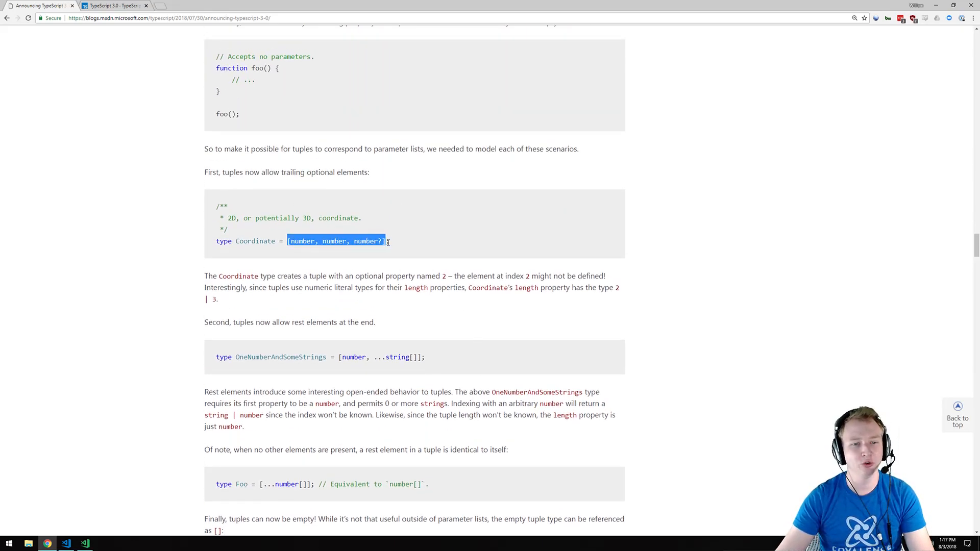
{"action": "left_click", "coordinate": [368, 271]}
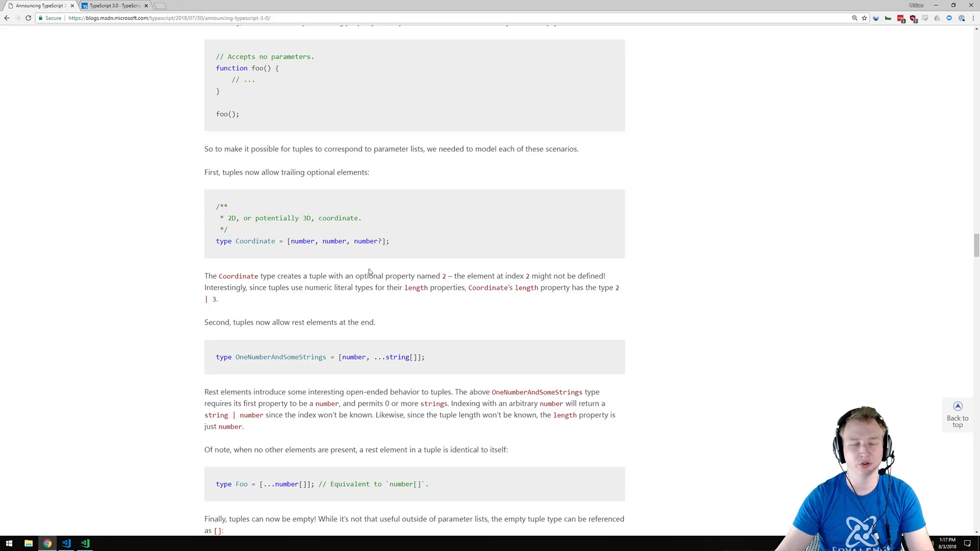
{"action": "mouse_move", "coordinate": [491, 334]}
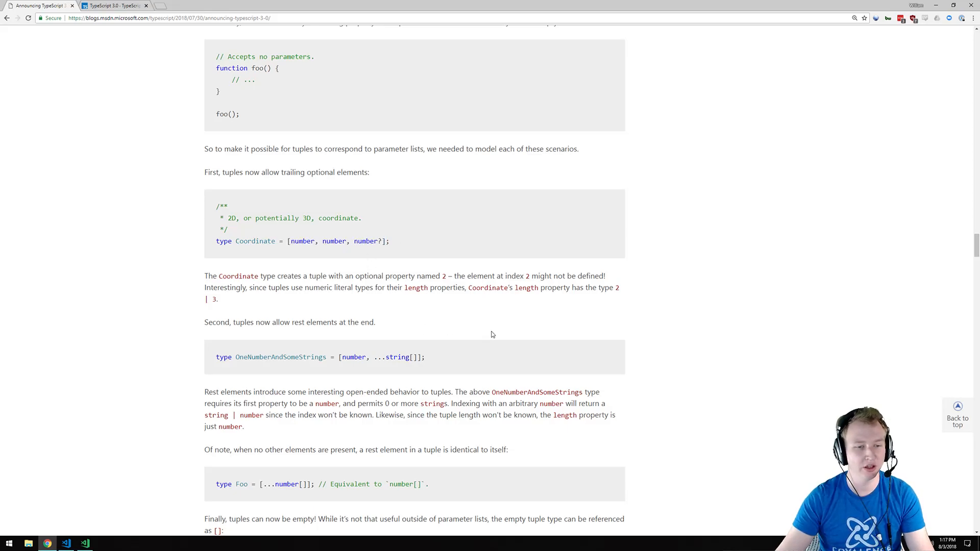
Scroll through tuple rest elements and empty tuples to the Improved errors and UX section.
{"action": "scroll", "scroll_direction": "up", "scroll_amount": 3}
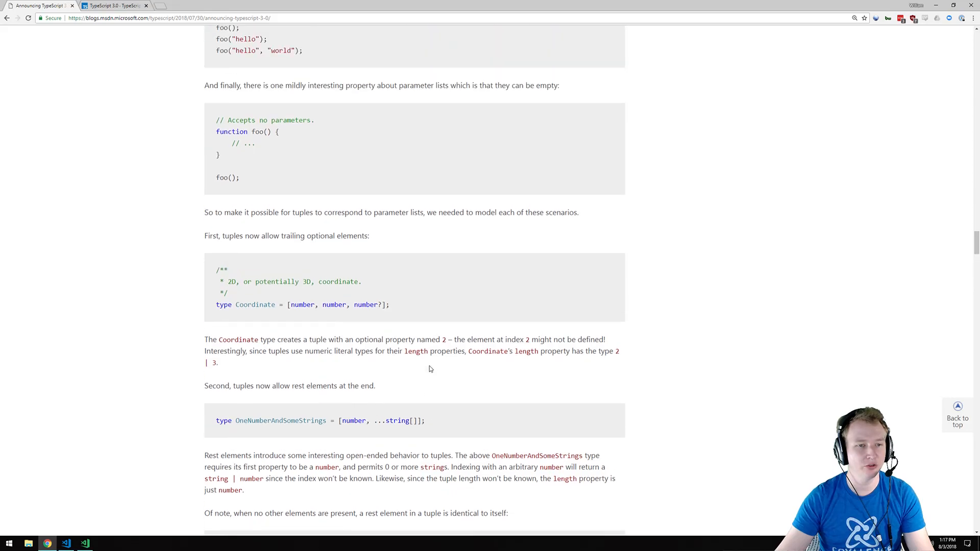
{"action": "scroll", "scroll_direction": "up", "scroll_amount": 3}
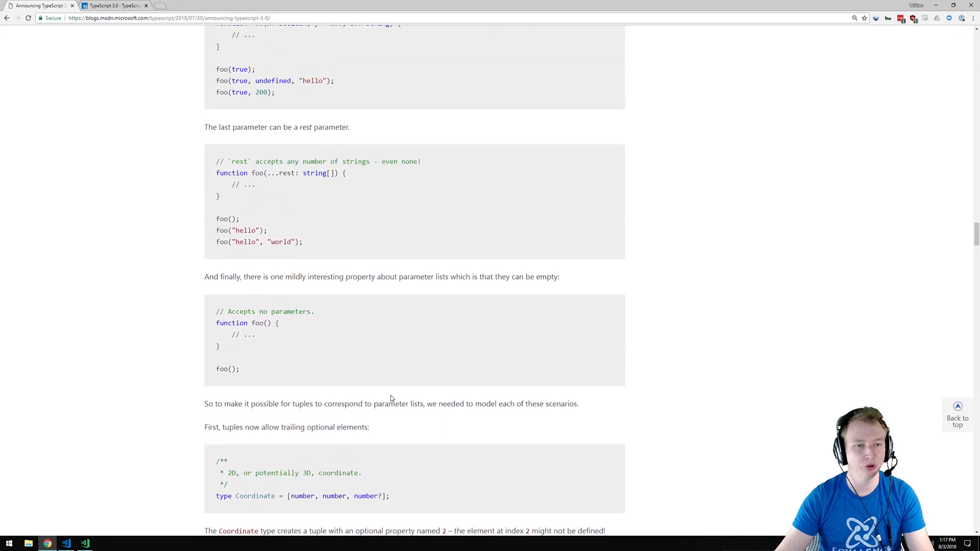
{"action": "scroll", "scroll_direction": "down", "scroll_amount": 3}
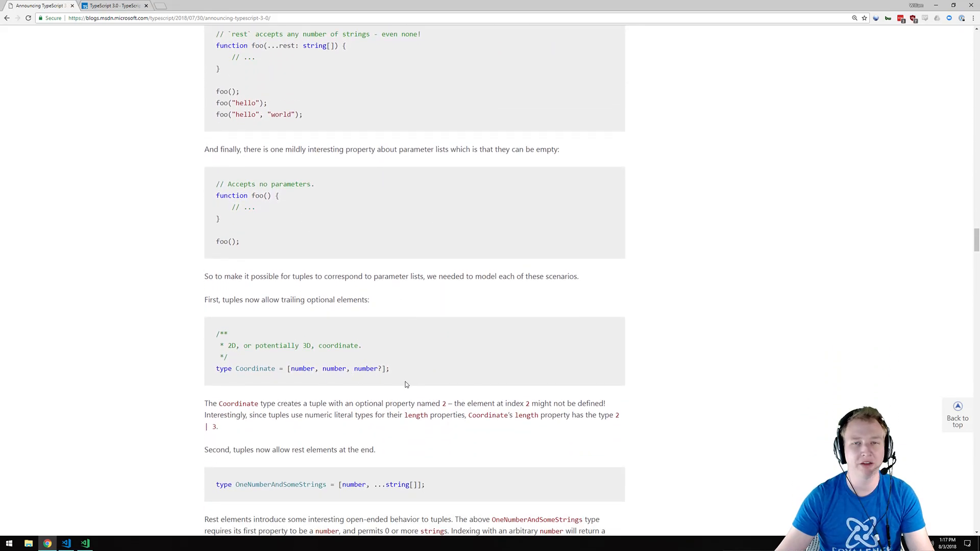
{"action": "scroll", "scroll_direction": "down", "scroll_amount": 3}
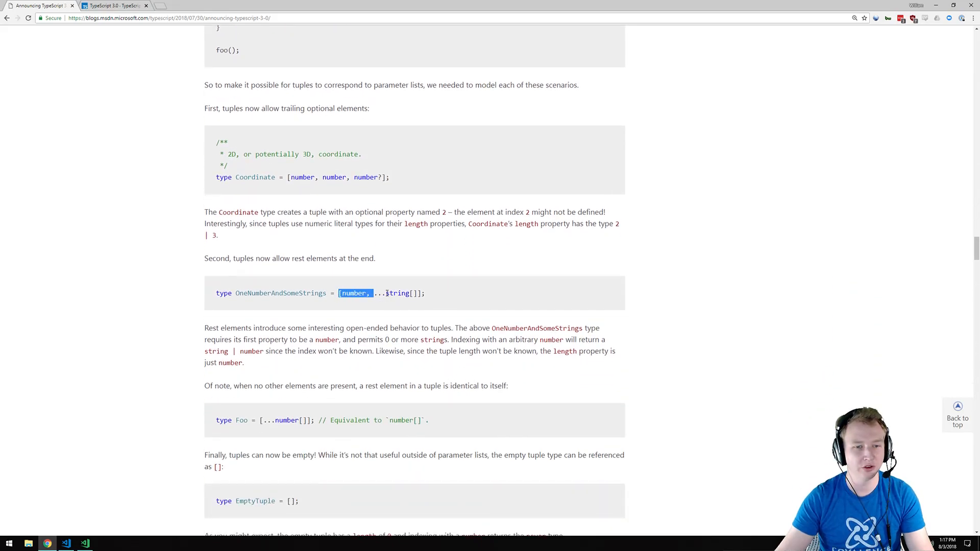
{"action": "scroll", "scroll_direction": "down", "scroll_amount": 3}
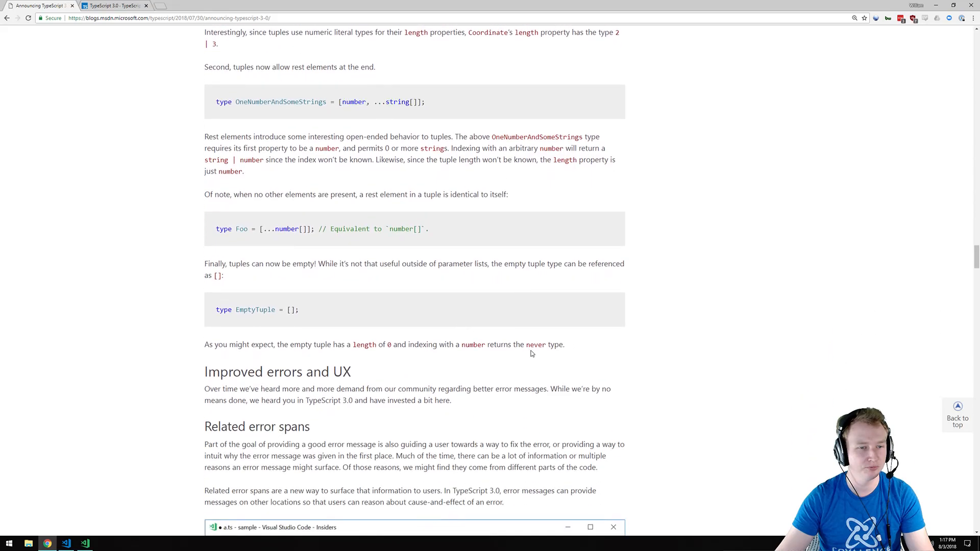
Scroll past the related error spans screenshot to the TypeScript 2.8 vs 3.0 comparison images.
{"action": "scroll", "scroll_direction": "down", "scroll_amount": 3}
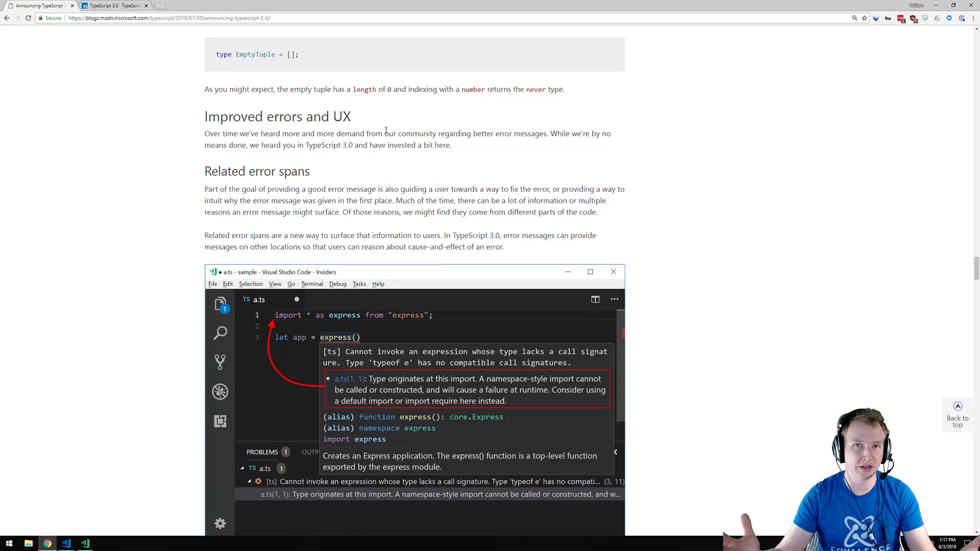
{"action": "mouse_move", "coordinate": [707, 267]}
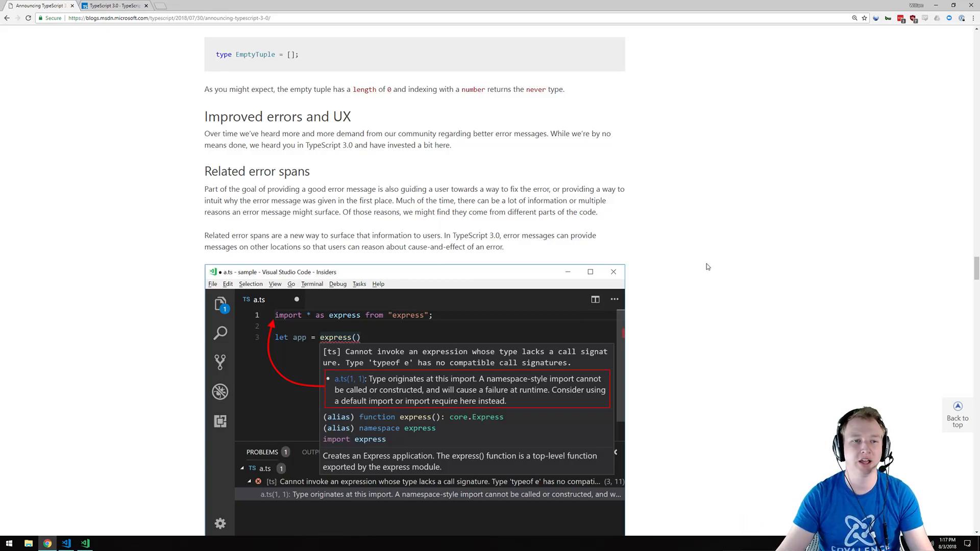
{"action": "mouse_move", "coordinate": [706, 266]}
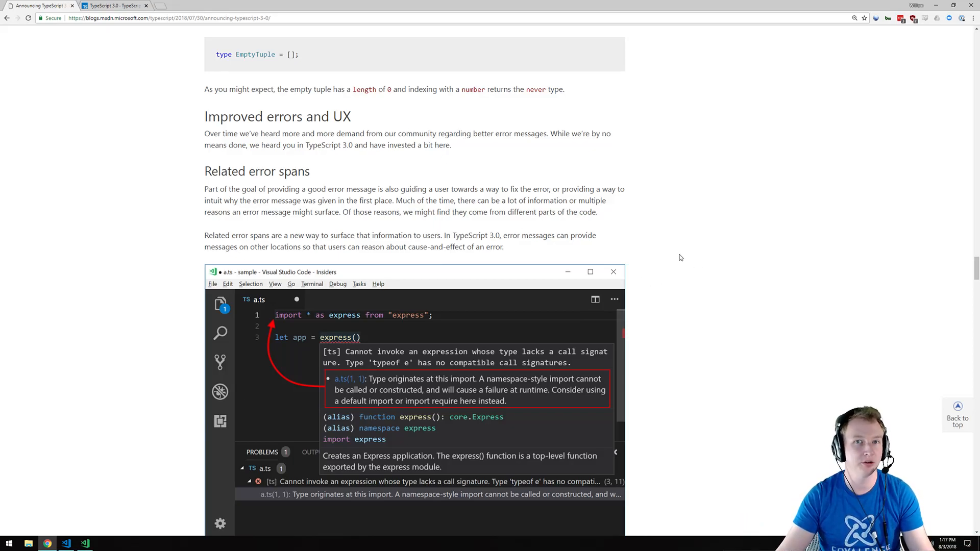
{"action": "mouse_move", "coordinate": [229, 183]}
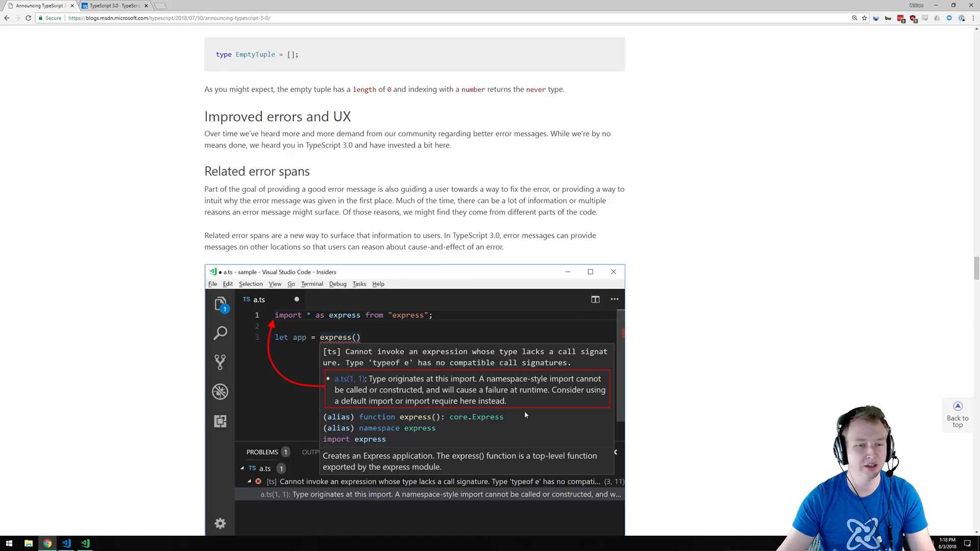
{"action": "scroll", "scroll_direction": "down", "scroll_amount": 3}
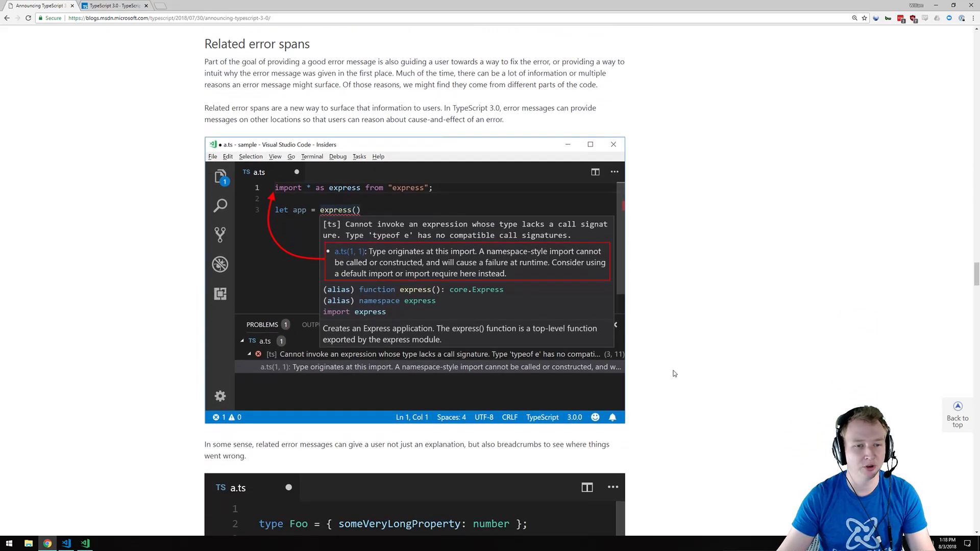
{"action": "scroll", "scroll_direction": "down", "scroll_amount": 3}
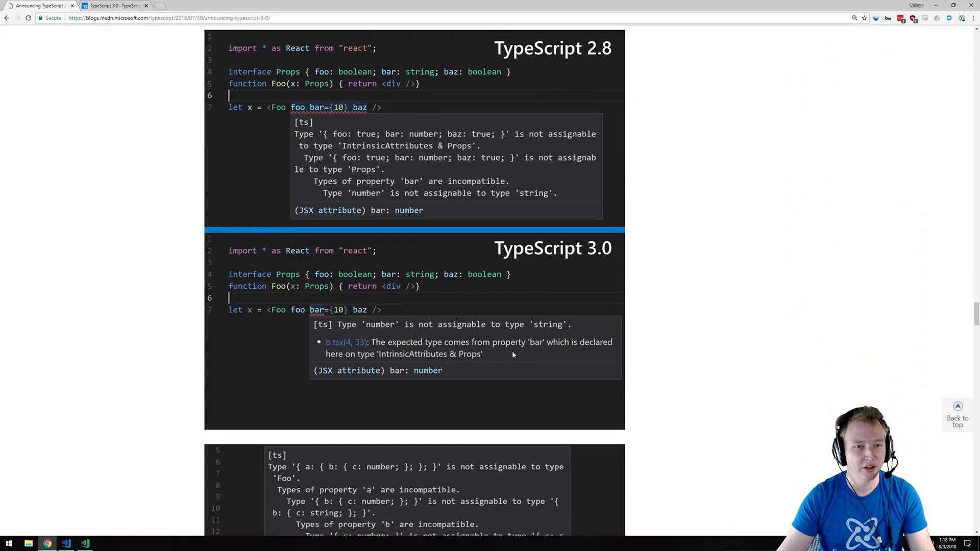
Scroll to the nested-object JSX error comparison between TypeScript 2.8 and 3.0.
{"action": "scroll", "scroll_direction": "down", "scroll_amount": 3}
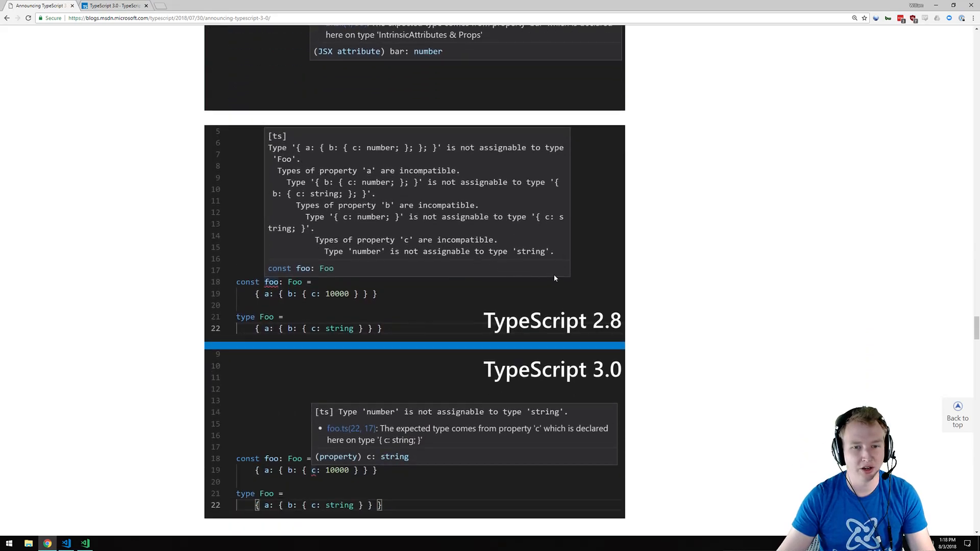
{"action": "mouse_move", "coordinate": [463, 258]}
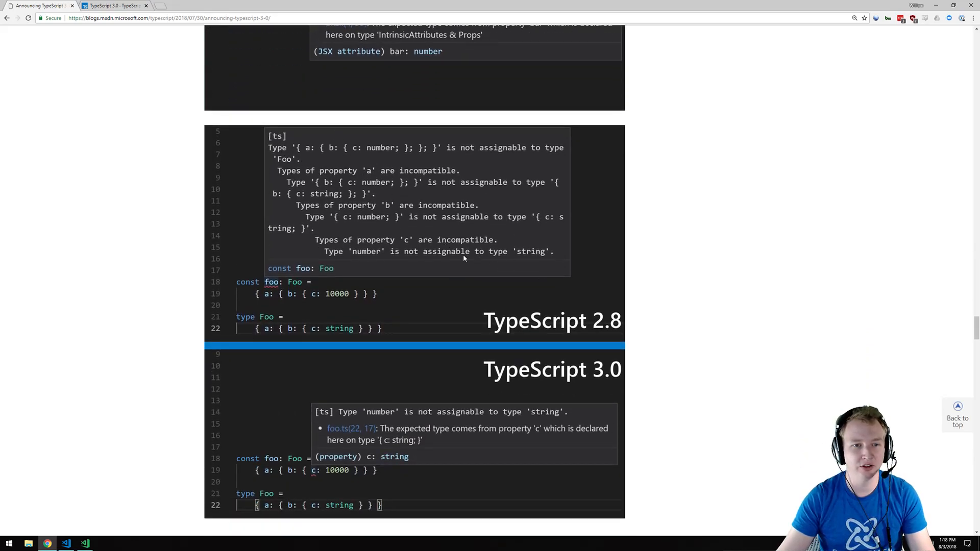
{"action": "mouse_move", "coordinate": [483, 265]}
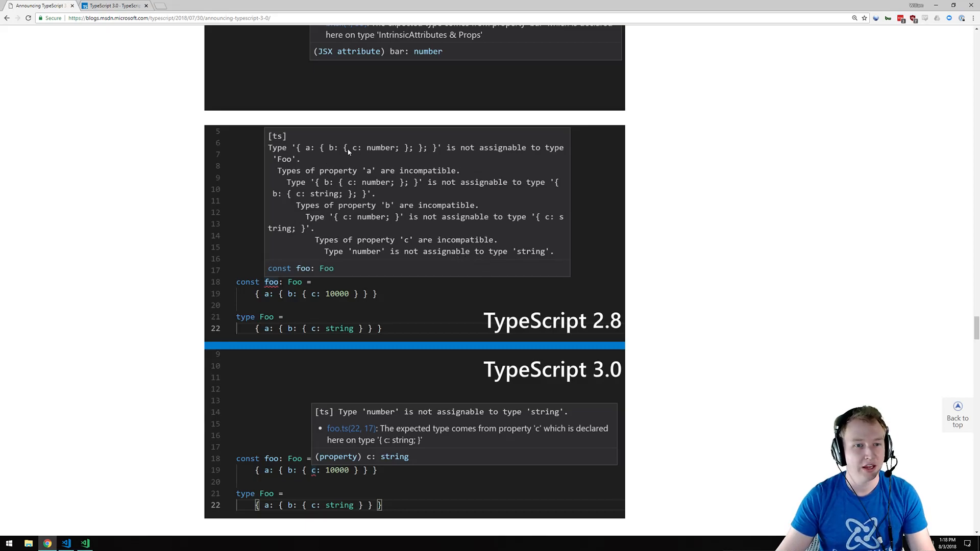
{"action": "mouse_move", "coordinate": [438, 174]}
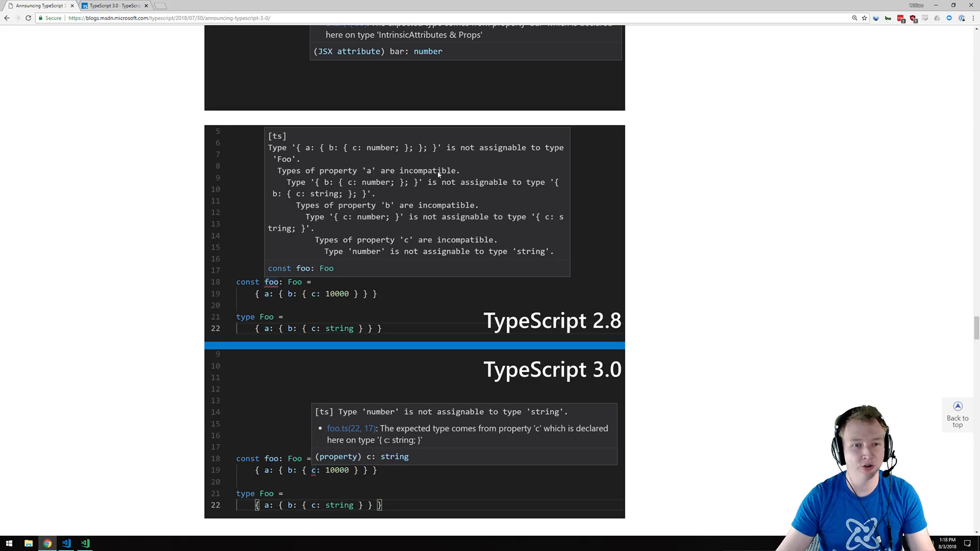
{"action": "mouse_move", "coordinate": [355, 198]}
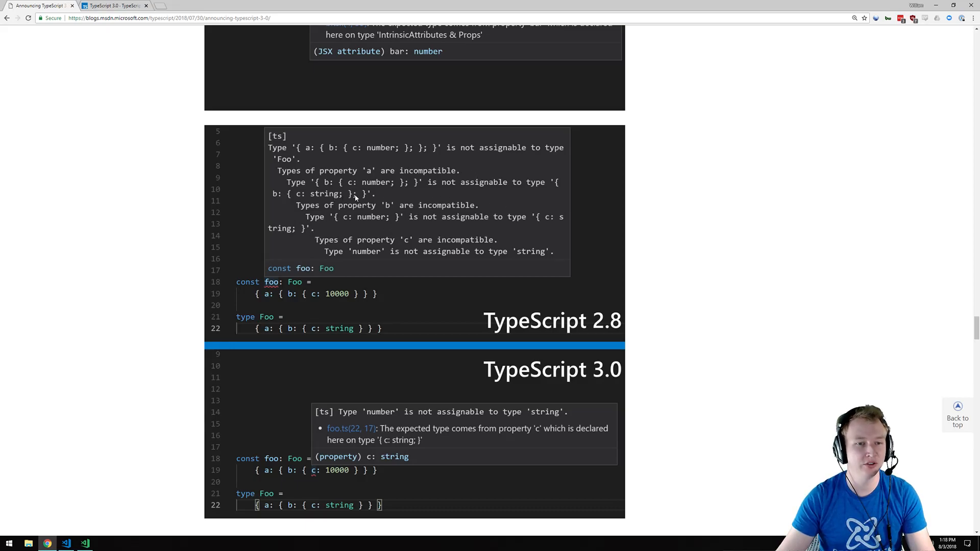
{"action": "mouse_move", "coordinate": [381, 206]}
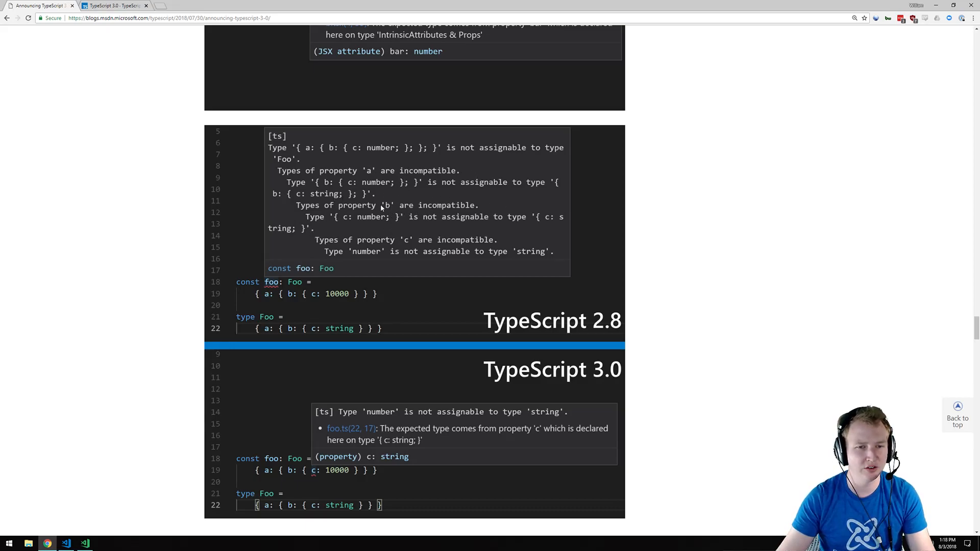
{"action": "mouse_move", "coordinate": [388, 260]}
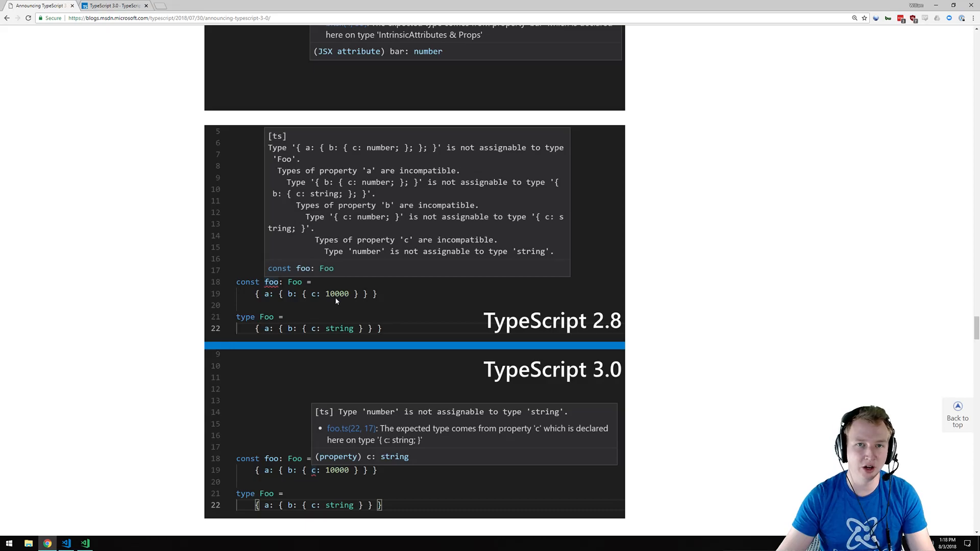
{"action": "mouse_move", "coordinate": [341, 339]}
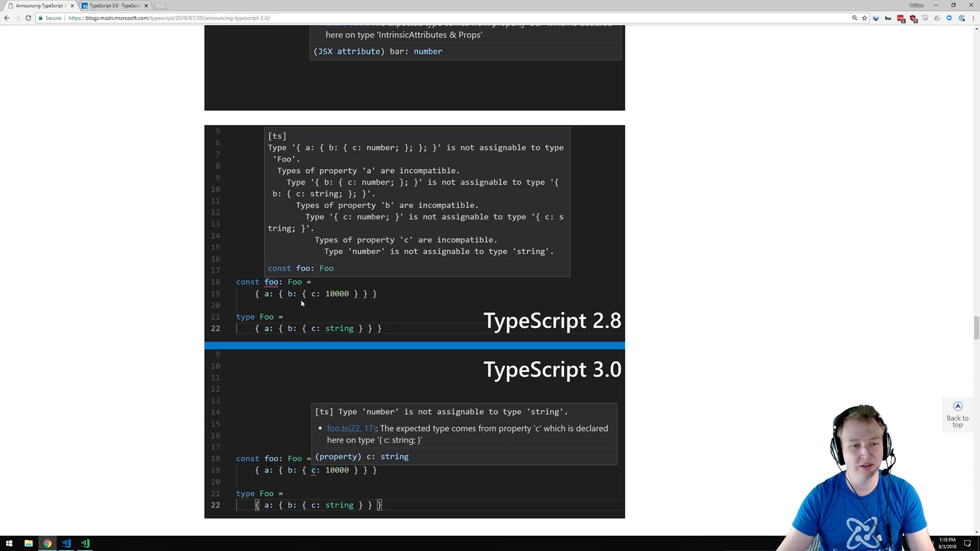
{"action": "mouse_move", "coordinate": [330, 341]}
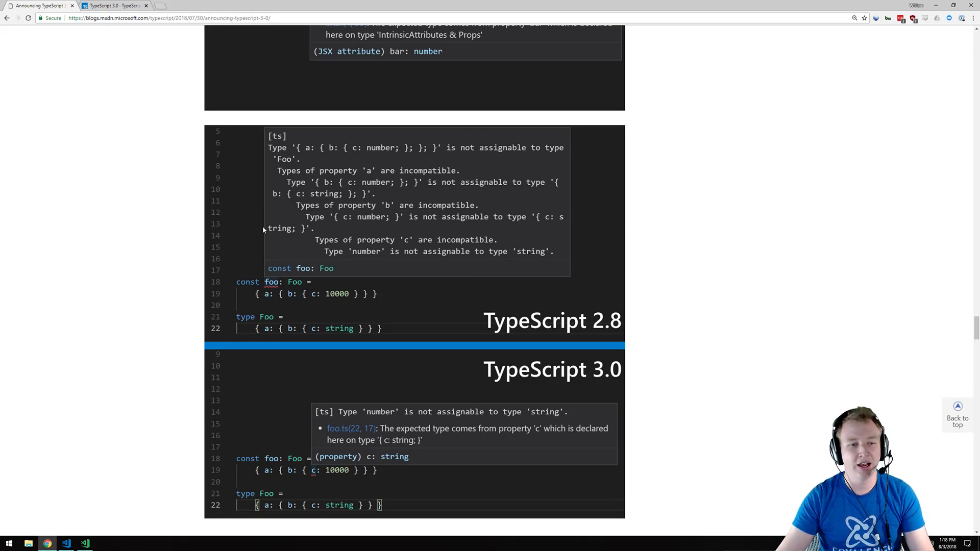
{"action": "mouse_move", "coordinate": [335, 343]}
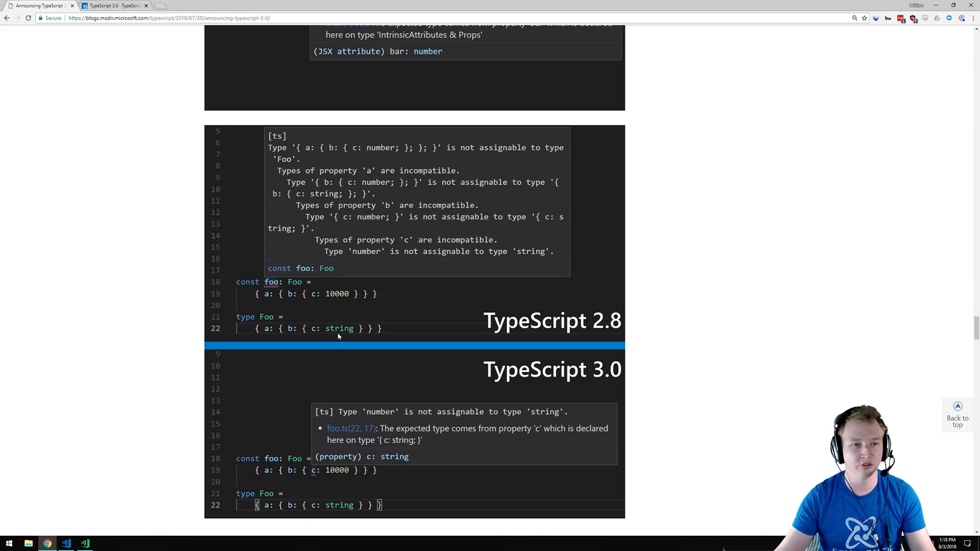
{"action": "mouse_move", "coordinate": [377, 274]}
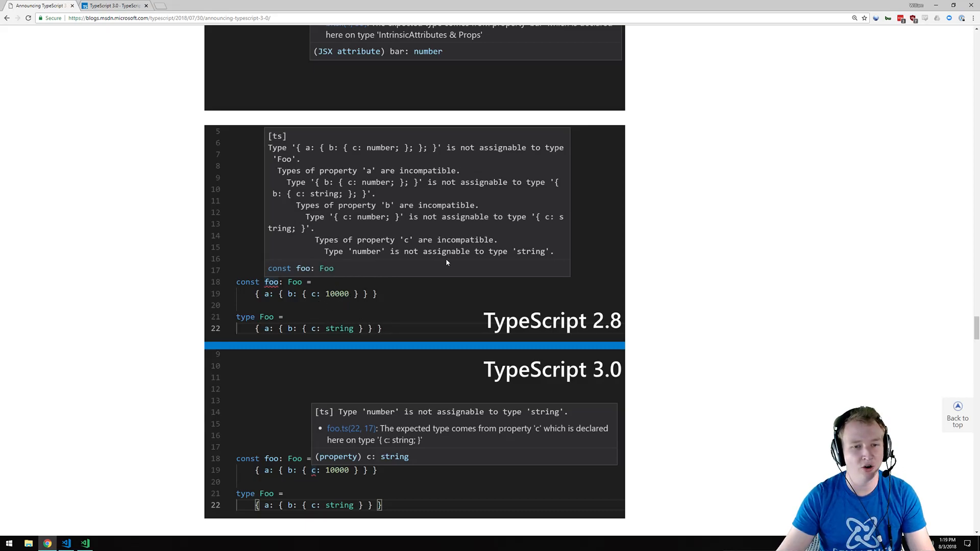
{"action": "scroll", "scroll_direction": "down", "scroll_amount": 3}
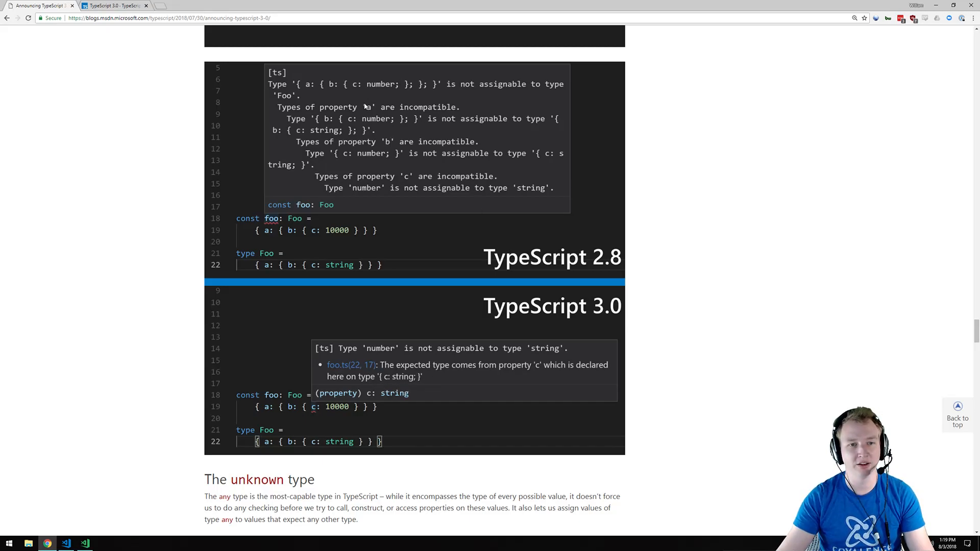
{"action": "mouse_move", "coordinate": [391, 139]}
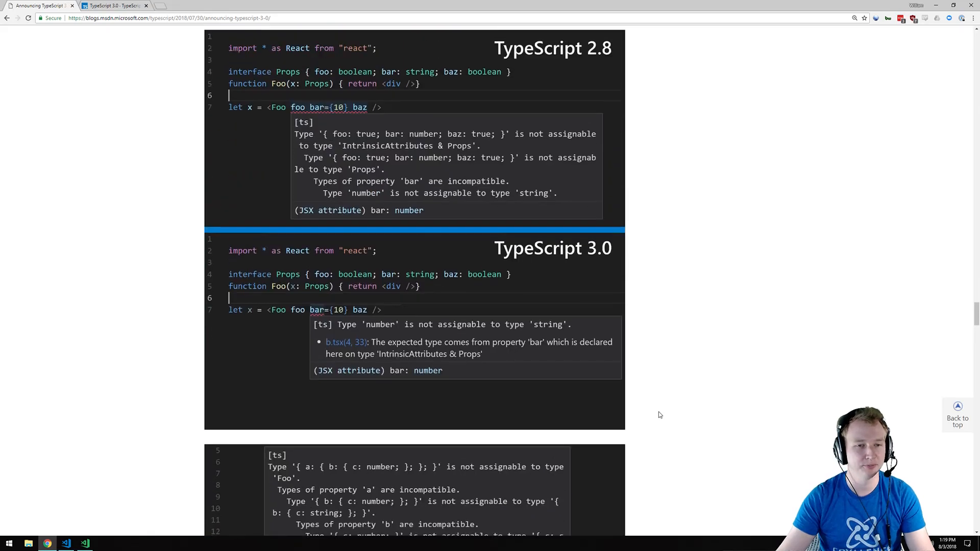
Scroll past the misspelled-property animation, typing 'Party', to reach 'The unknown type' heading.
{"action": "scroll", "scroll_direction": "down", "scroll_amount": 3}
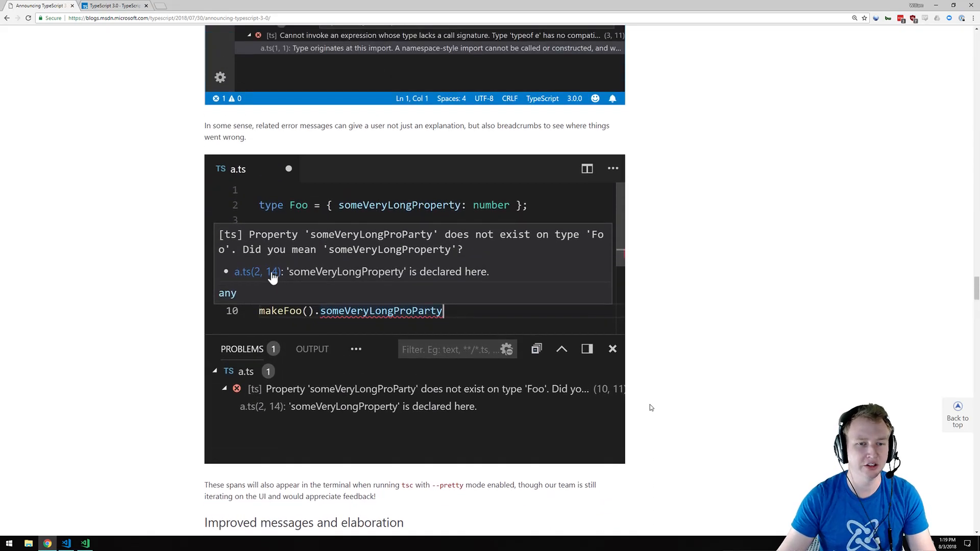
{"action": "mouse_move", "coordinate": [374, 223]}
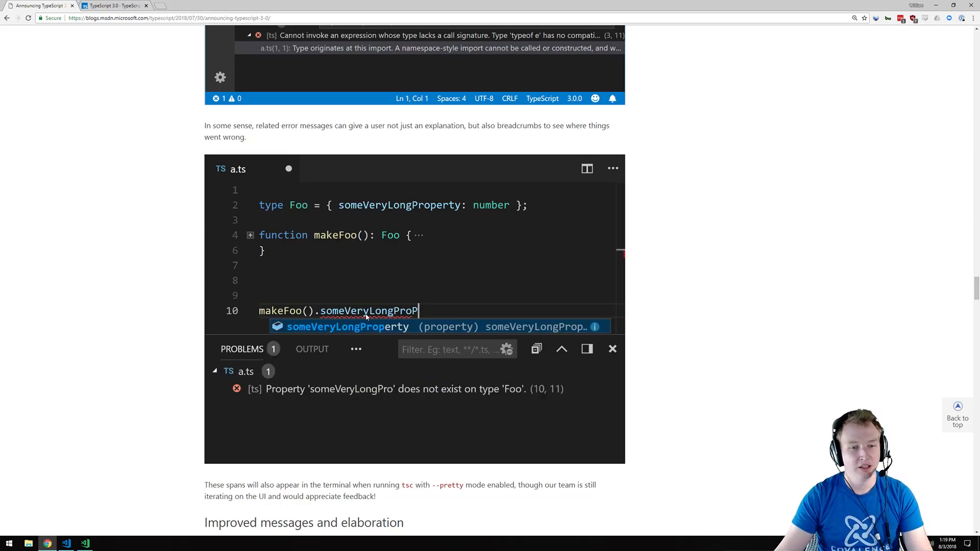
{"action": "type", "text": "arty"}
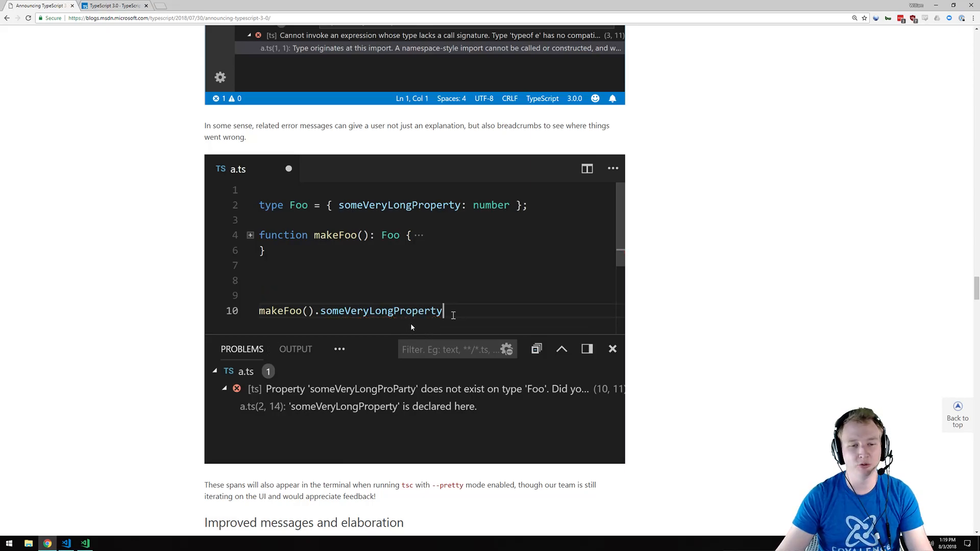
{"action": "key", "text": "Backspace"}
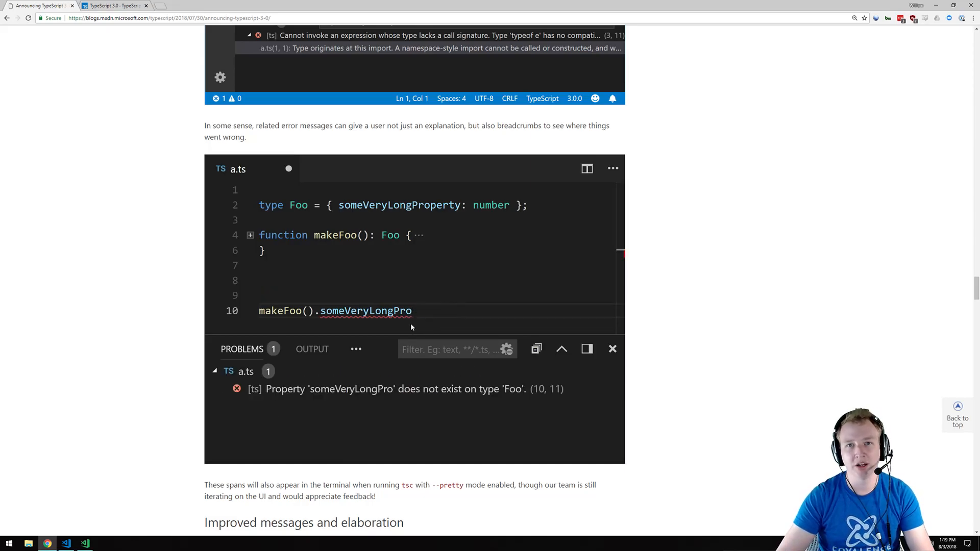
{"action": "type", "text": "Par"}
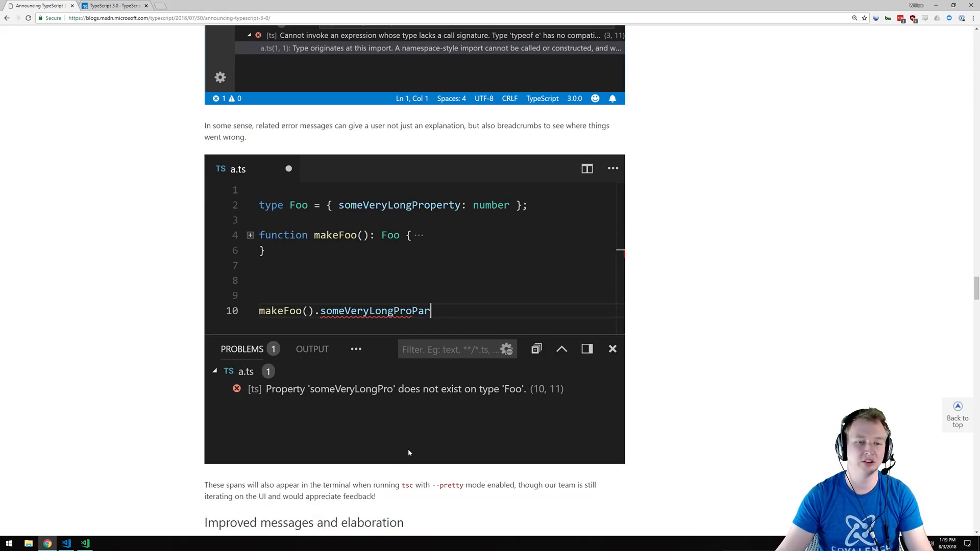
{"action": "type", "text": "ty"}
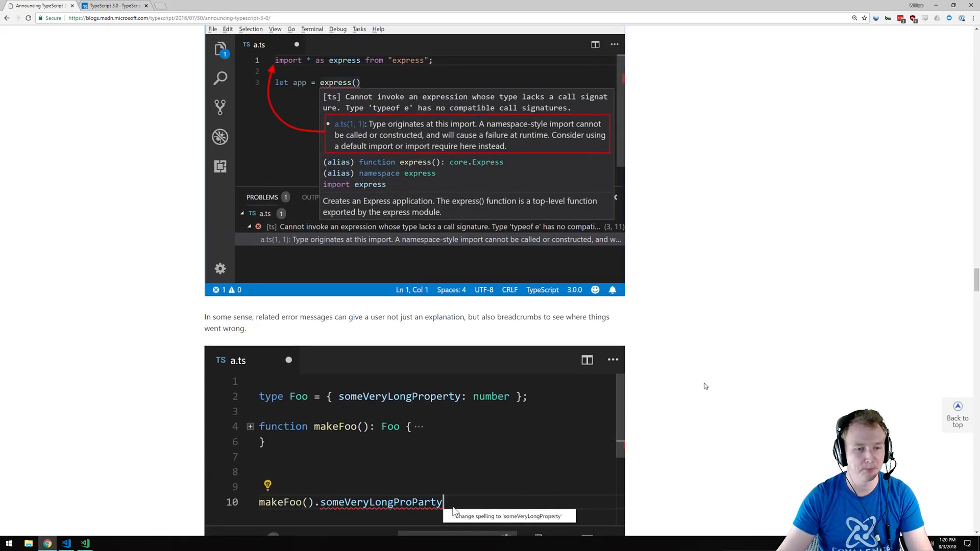
{"action": "scroll", "scroll_direction": "down", "scroll_amount": 3}
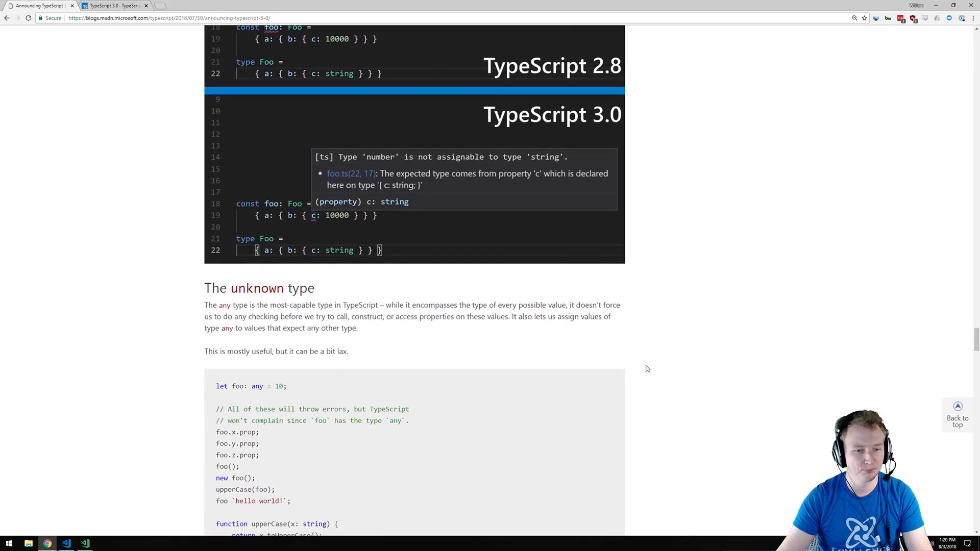
Bring up the 'let foo: any = 10;' sample, select any, and scroll on to the unknown explanation.
{"action": "scroll", "scroll_direction": "down", "scroll_amount": 3}
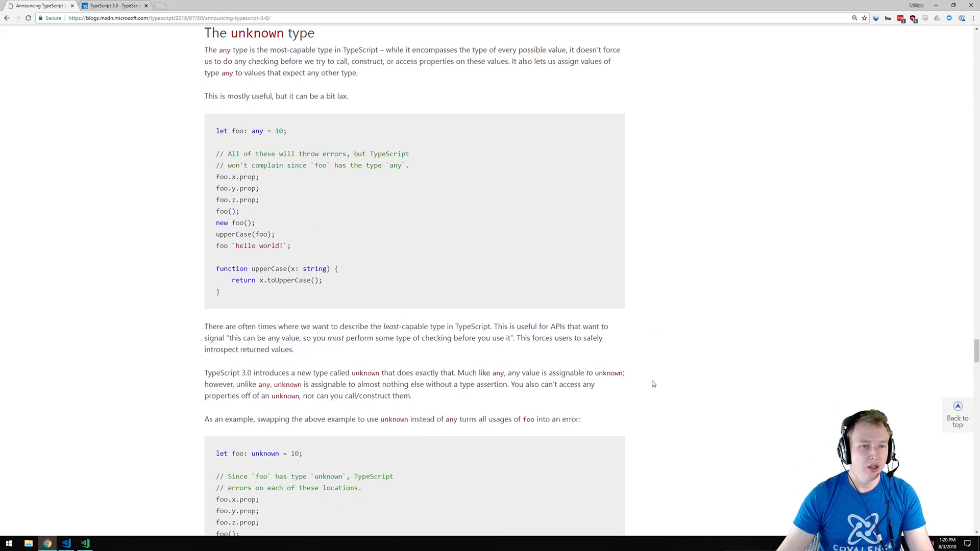
{"action": "mouse_move", "coordinate": [649, 364]}
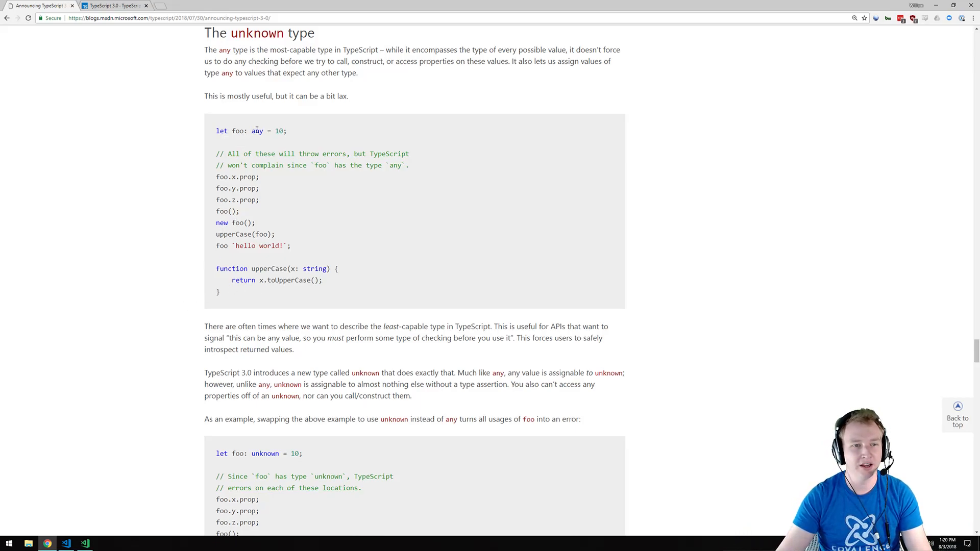
{"action": "double_click", "coordinate": [257, 130]}
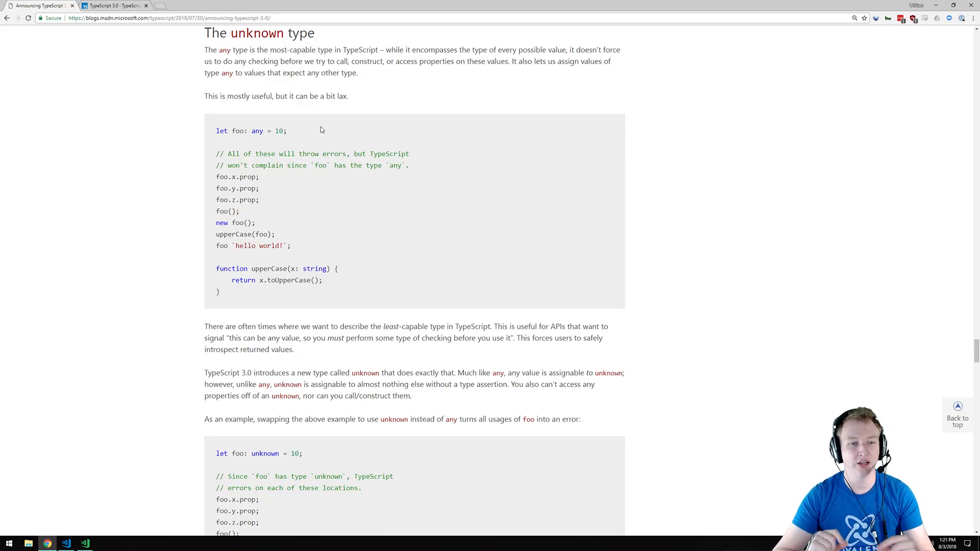
{"action": "scroll", "scroll_direction": "down", "scroll_amount": 3}
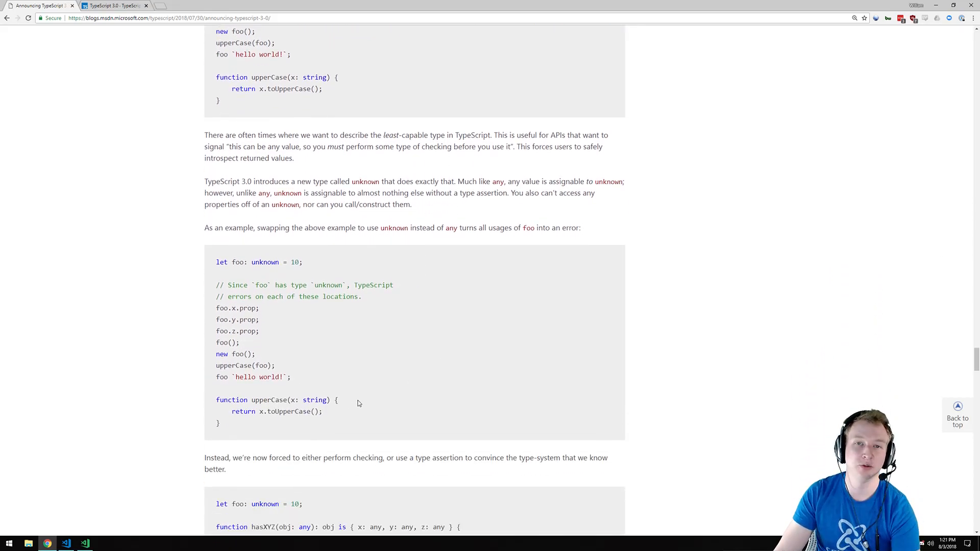
{"action": "mouse_move", "coordinate": [382, 389]}
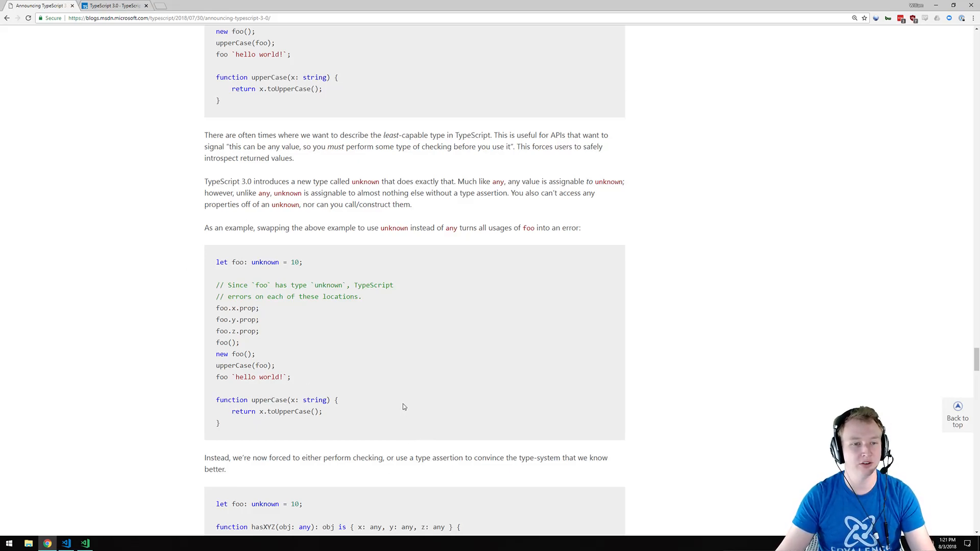
Select within the 'let foo: unknown = 10;' example where every usage errors.
{"action": "double_click", "coordinate": [265, 262]}
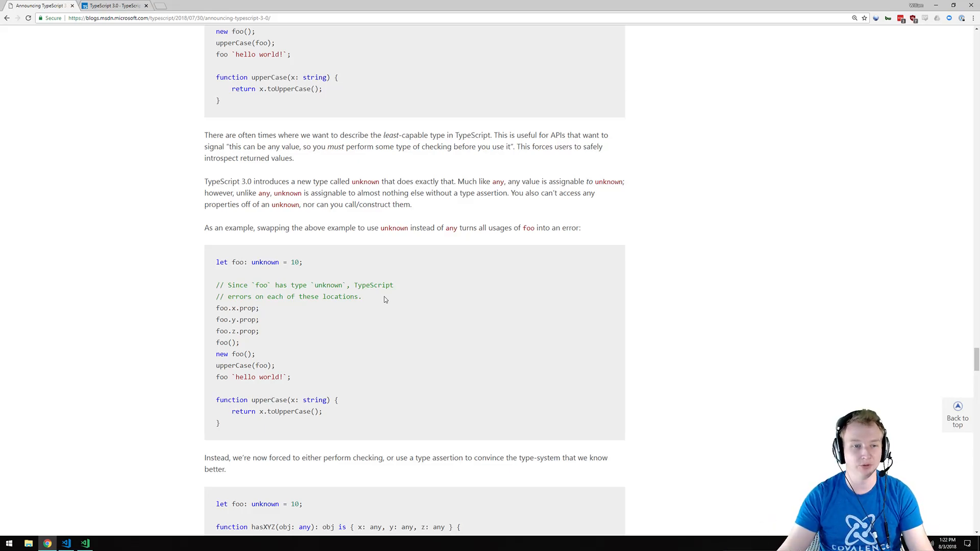
Scroll down the TypeScript 3.0 post to the defaultProps in JSX section.
{"action": "scroll", "scroll_direction": "down", "scroll_amount": 3}
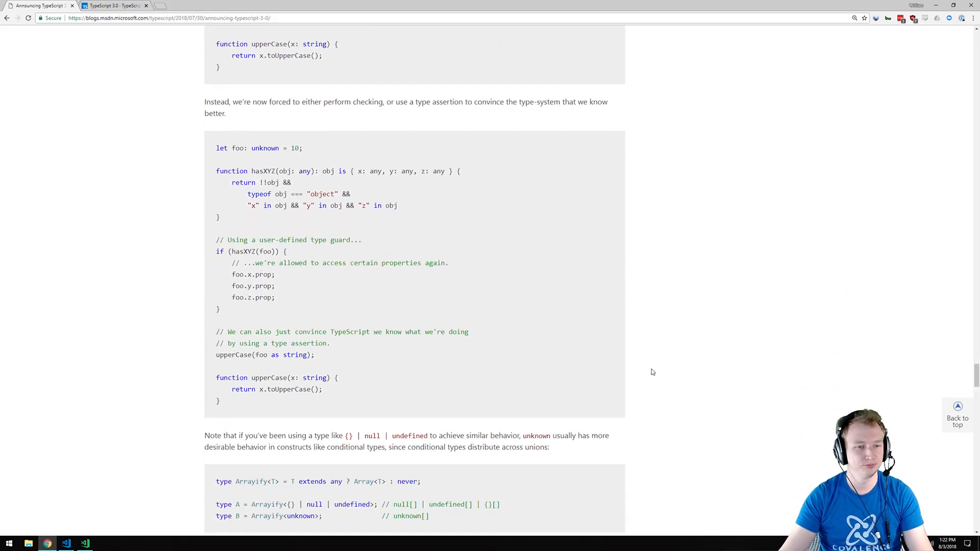
{"action": "scroll", "scroll_direction": "down", "scroll_amount": 3}
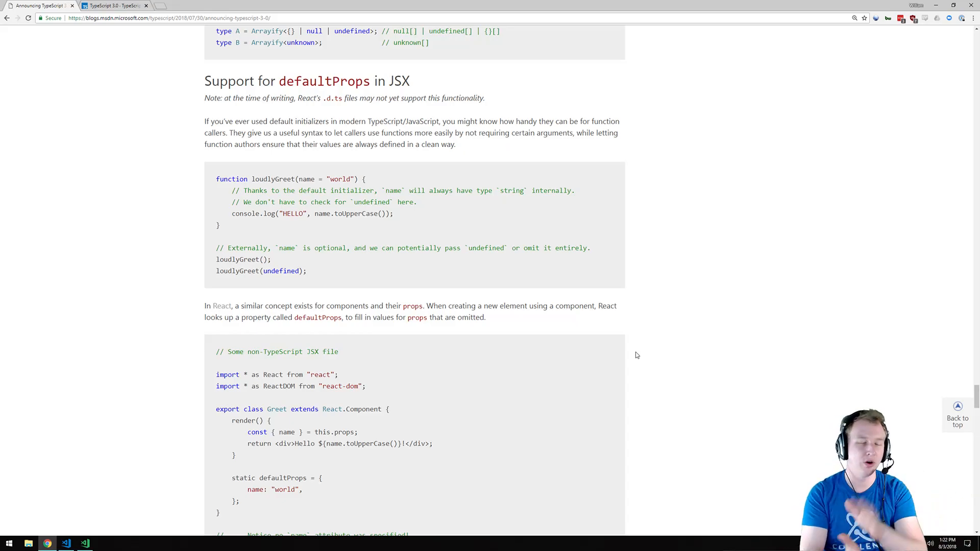
{"action": "scroll", "scroll_direction": "down", "scroll_amount": 3}
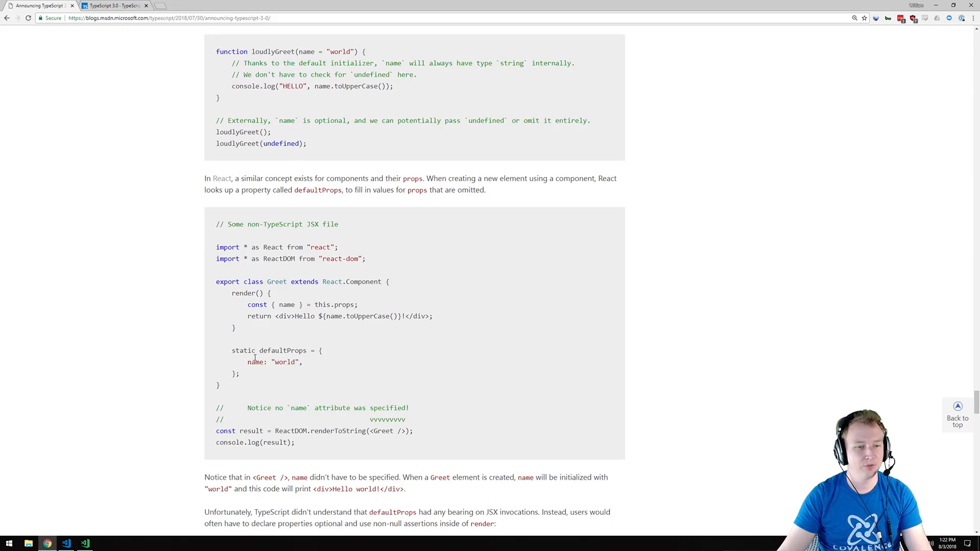
Point out the Greet class name and lines in the non-TypeScript defaultProps component example.
{"action": "double_click", "coordinate": [278, 281]}
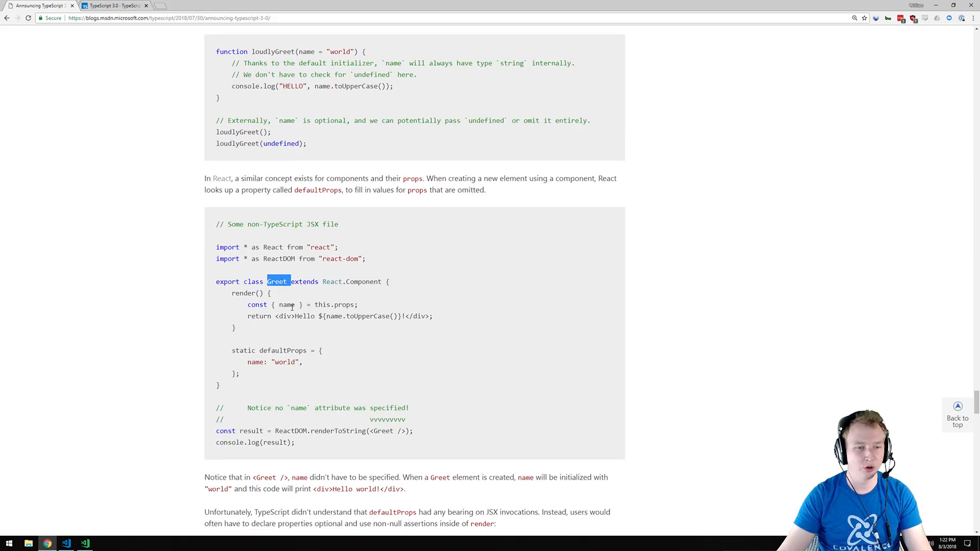
{"action": "left_click", "coordinate": [297, 393]}
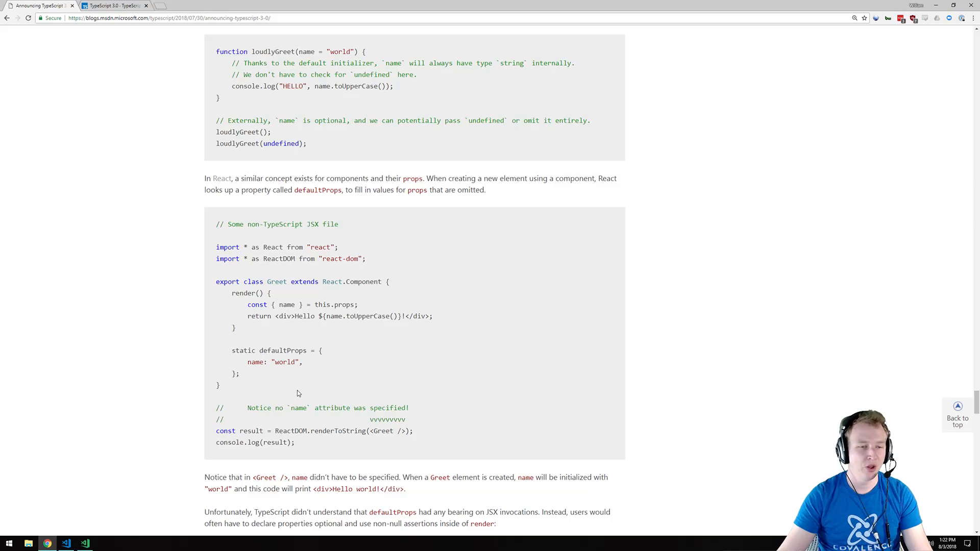
{"action": "left_click_drag", "start_coordinate": [261, 350], "coordinate": [239, 373]}
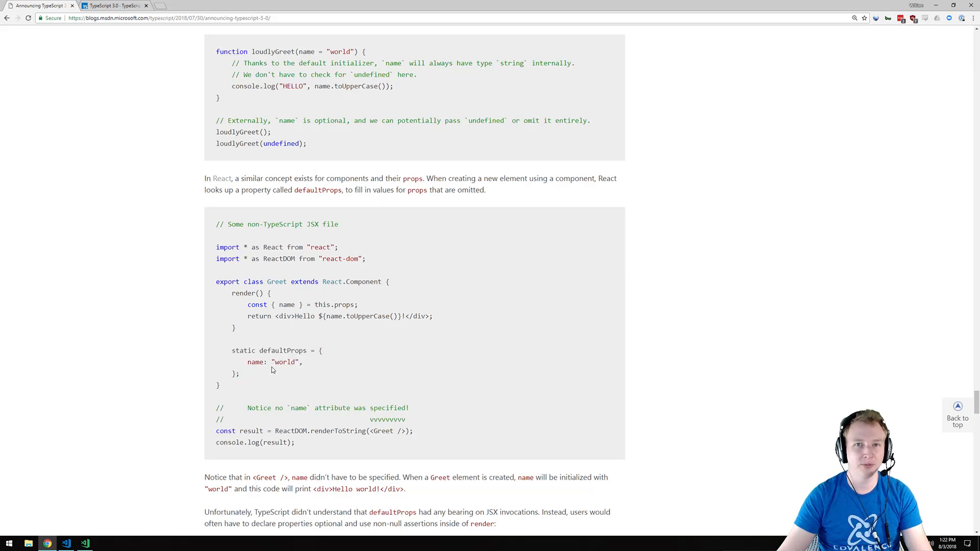
{"action": "double_click", "coordinate": [284, 361]}
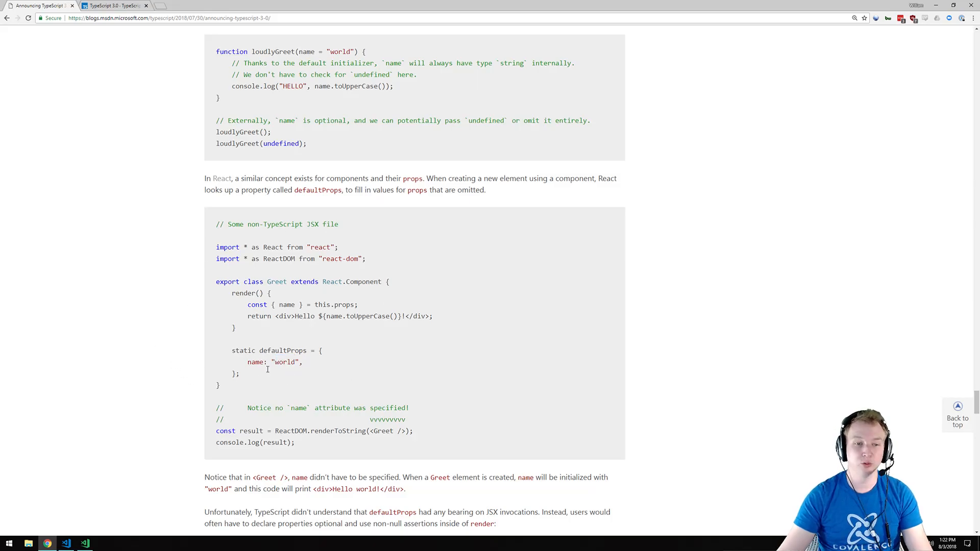
{"action": "mouse_move", "coordinate": [388, 292]}
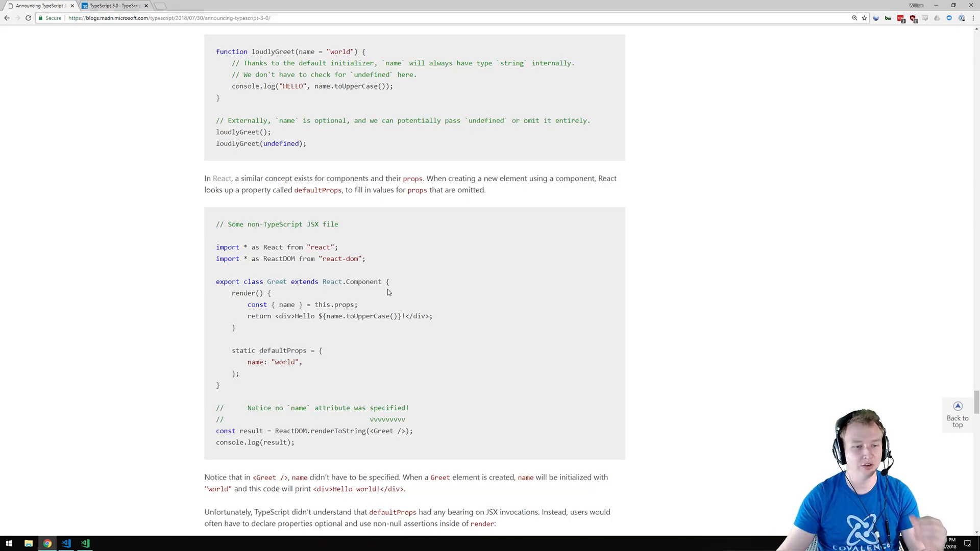
{"action": "mouse_move", "coordinate": [367, 432]}
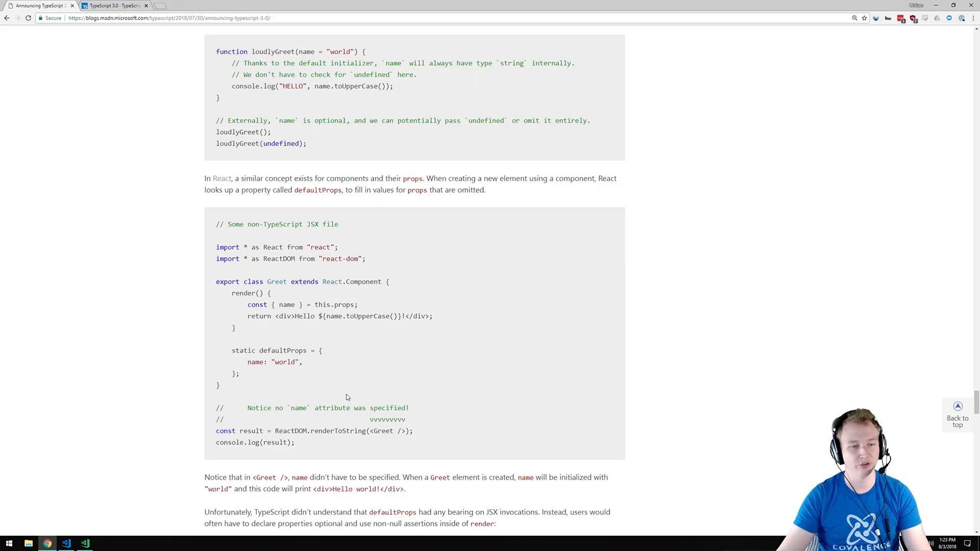
Read the defaultProps examples, highlighting name in the non-null assertion example.
{"action": "scroll", "scroll_direction": "down", "scroll_amount": 3}
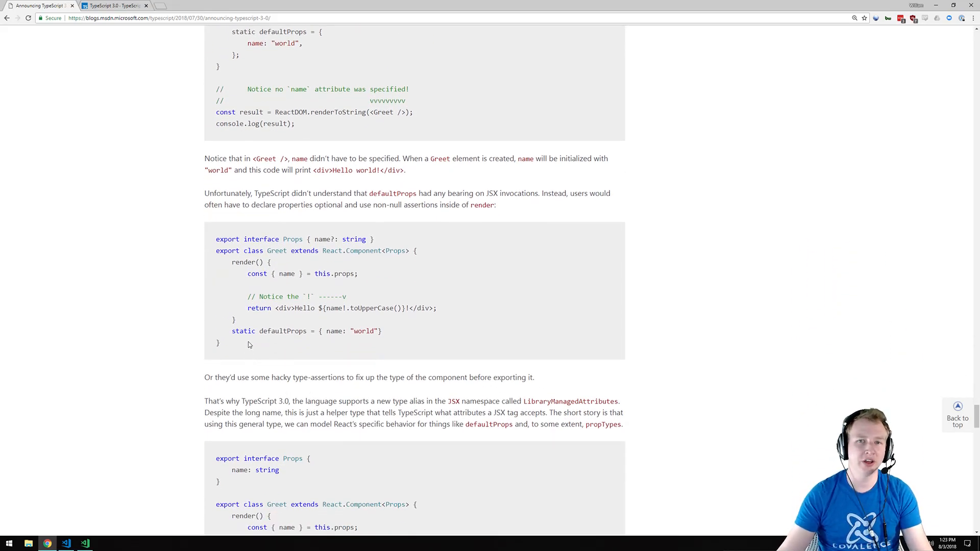
{"action": "scroll", "scroll_direction": "down", "scroll_amount": 3}
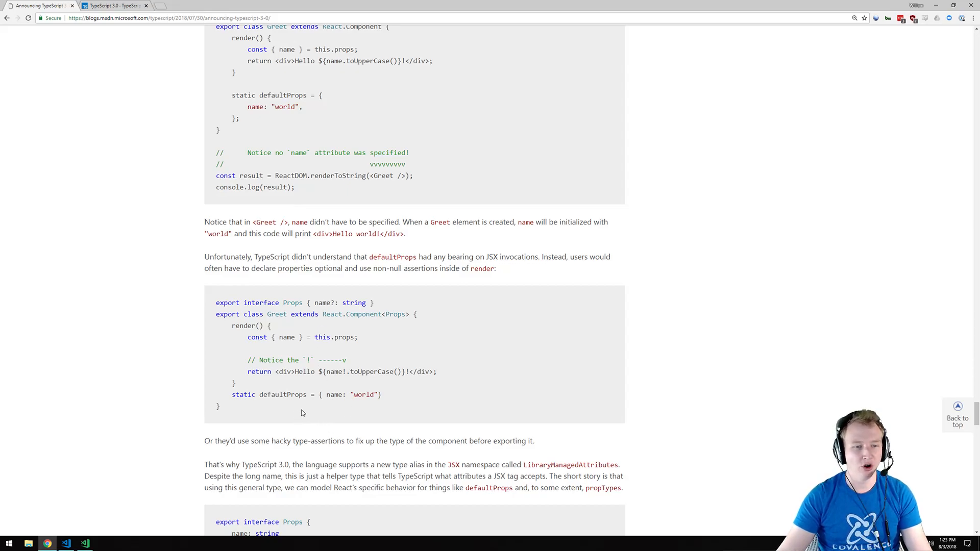
{"action": "double_click", "coordinate": [388, 175]}
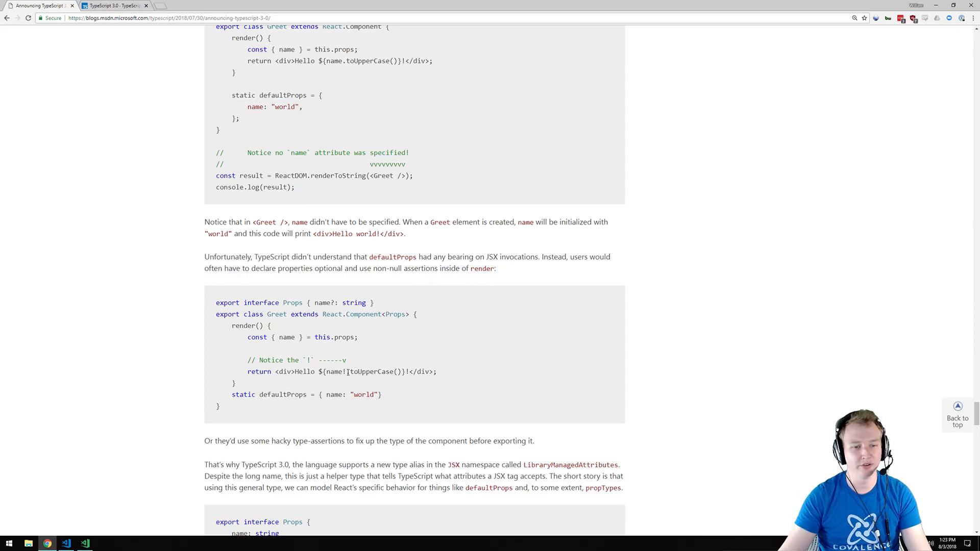
Highlight the name: string member of Props, then continue to the reference lib directives heading.
{"action": "scroll", "scroll_direction": "down", "scroll_amount": 3}
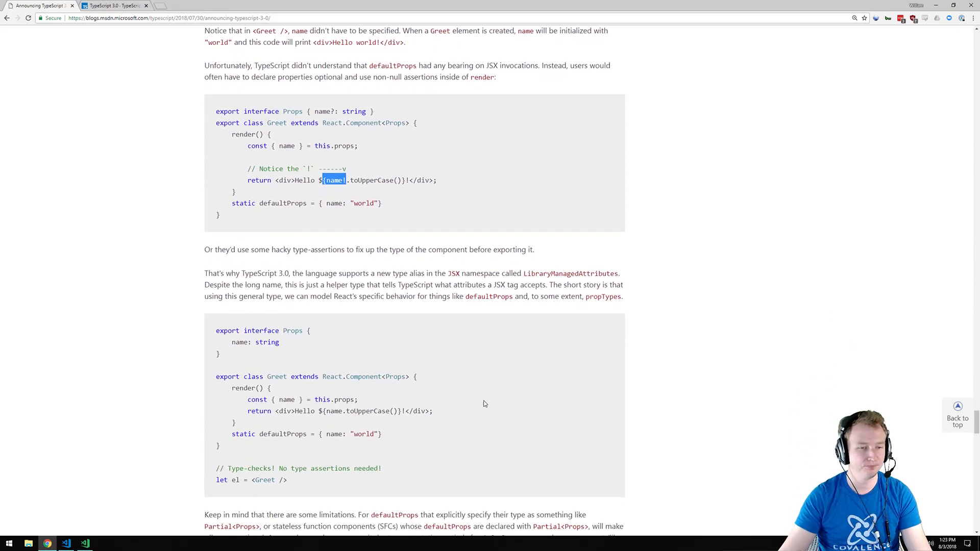
{"action": "scroll", "scroll_direction": "down", "scroll_amount": 3}
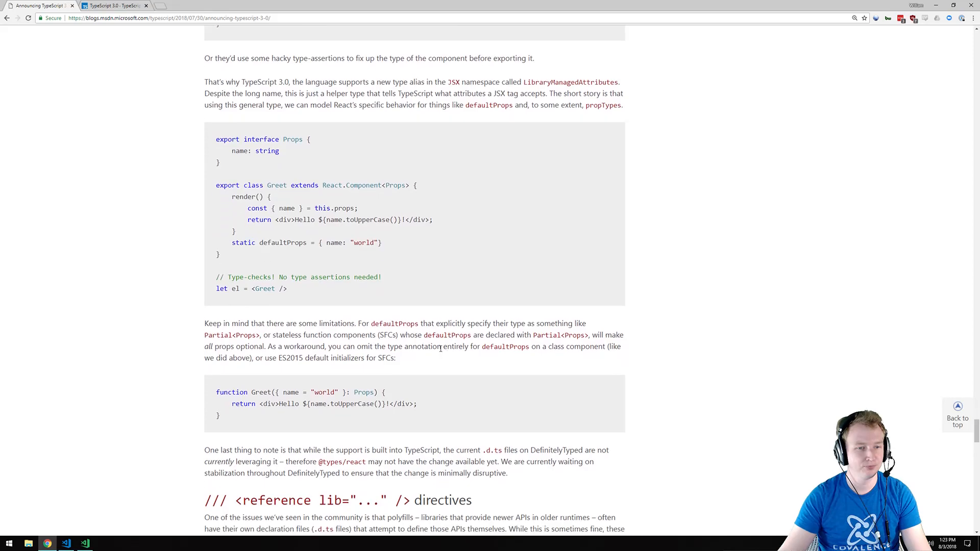
{"action": "left_click_drag", "start_coordinate": [232, 151], "coordinate": [221, 163]}
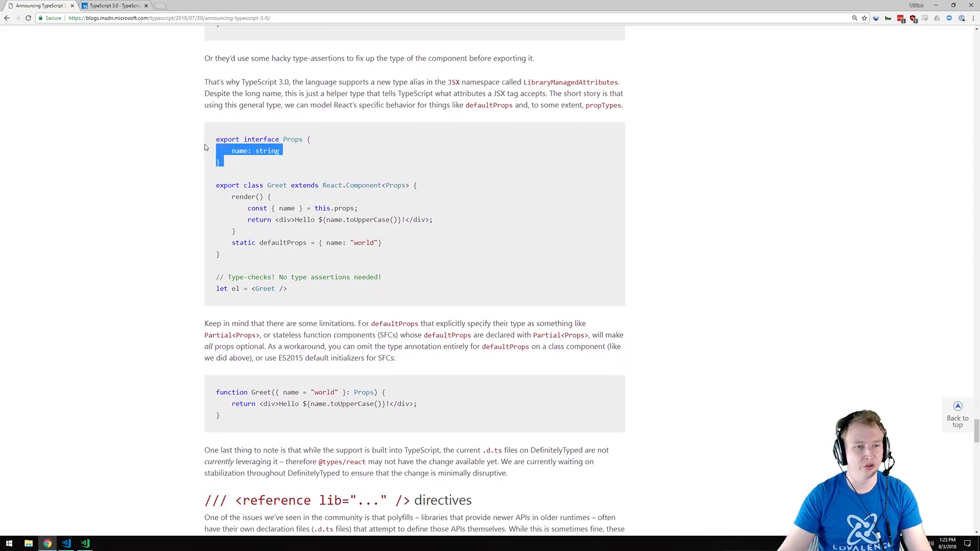
{"action": "left_click", "coordinate": [233, 151]}
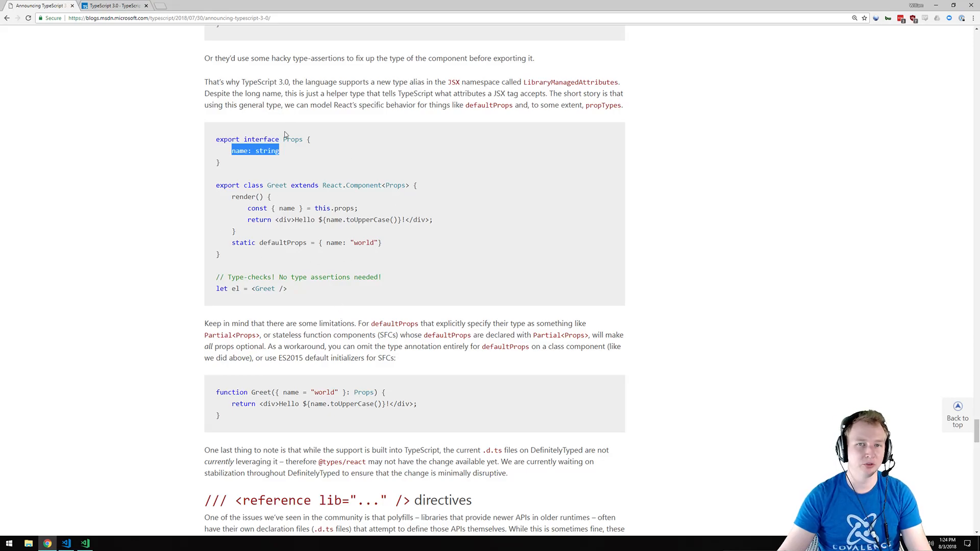
{"action": "left_click", "coordinate": [312, 292]}
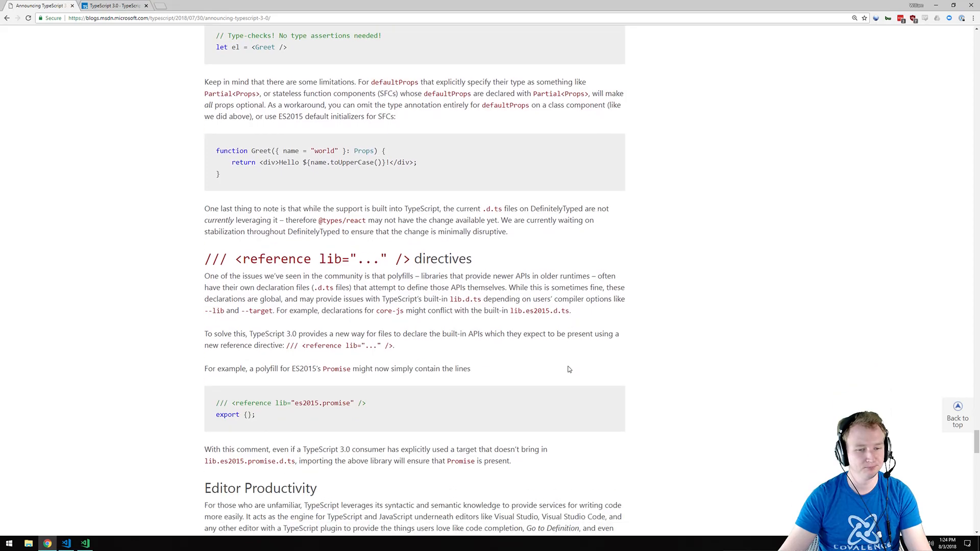
Scroll through Named import refactorings to the Closing JSX tag completions and outlining spans heading.
{"action": "scroll", "scroll_direction": "down", "scroll_amount": 3}
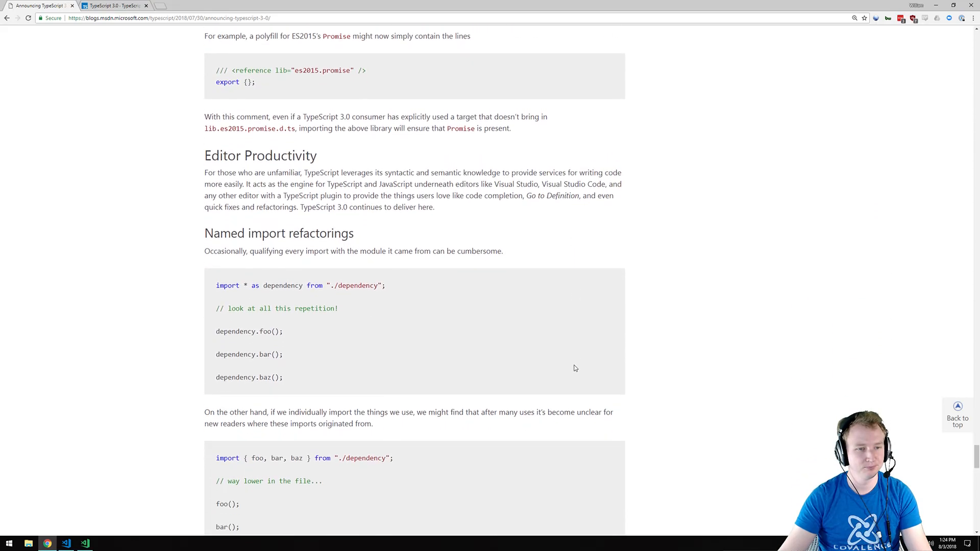
{"action": "scroll", "scroll_direction": "down", "scroll_amount": 3}
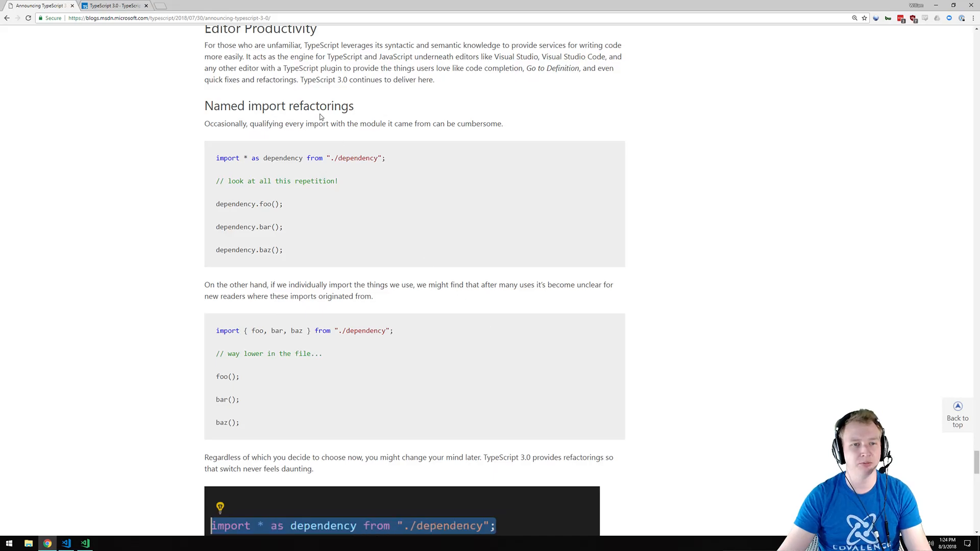
{"action": "scroll", "scroll_direction": "down", "scroll_amount": 3}
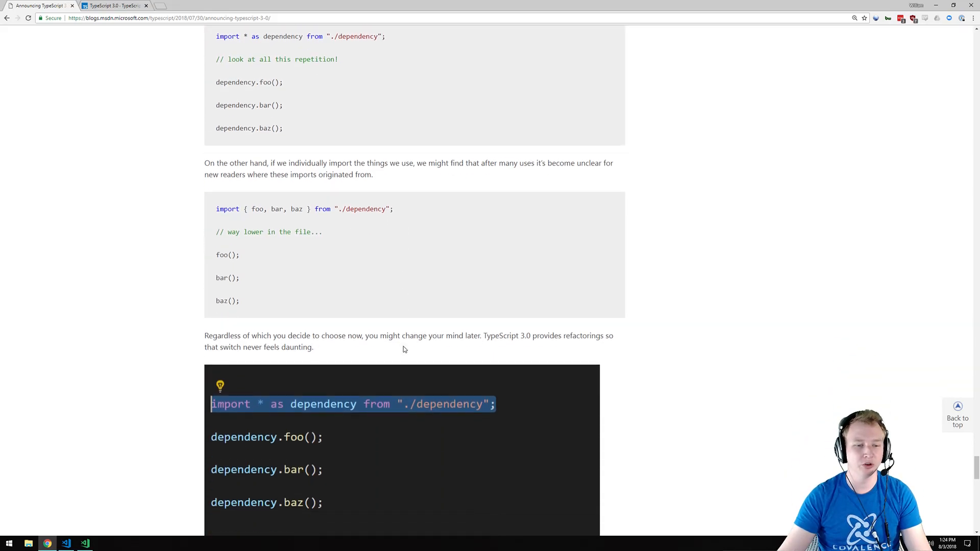
{"action": "scroll", "scroll_direction": "down", "scroll_amount": 3}
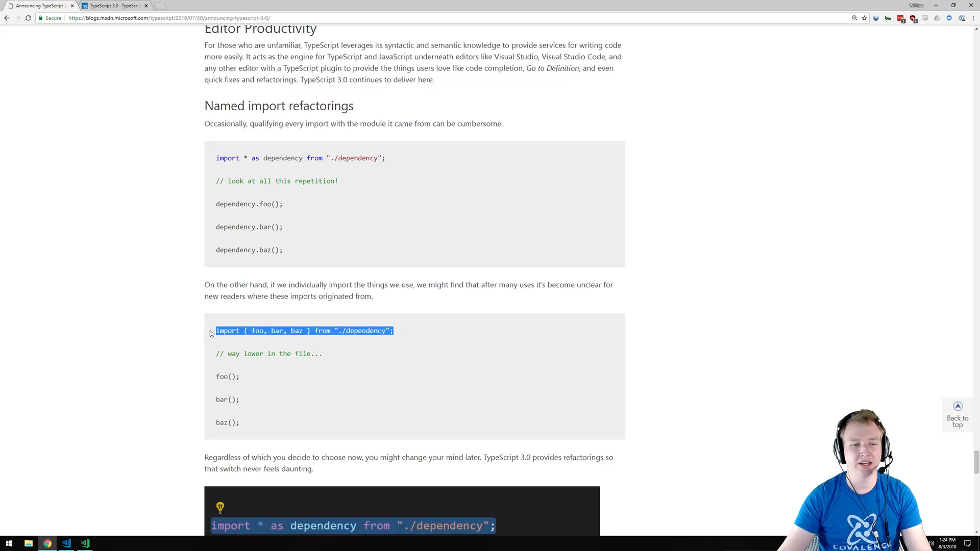
{"action": "scroll", "scroll_direction": "down", "scroll_amount": 3}
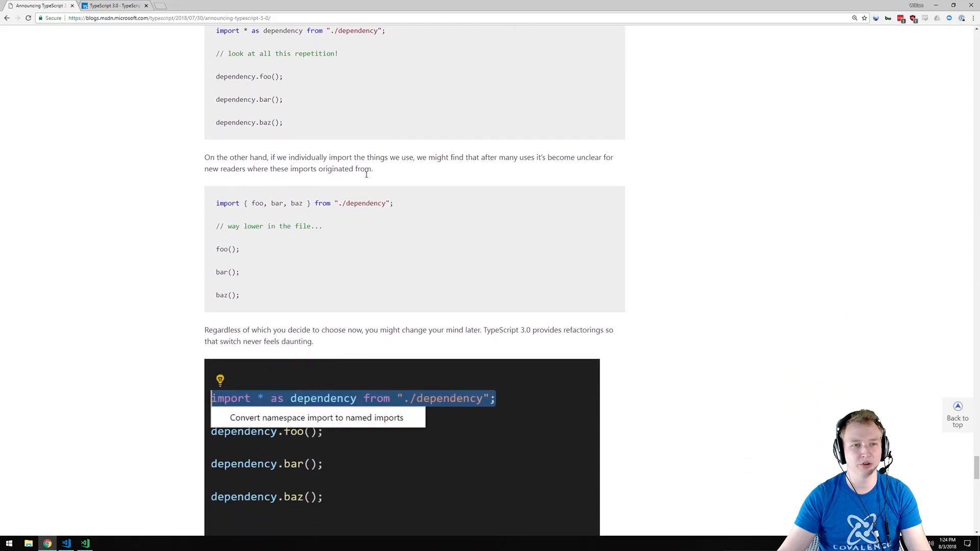
{"action": "scroll", "scroll_direction": "down", "scroll_amount": 3}
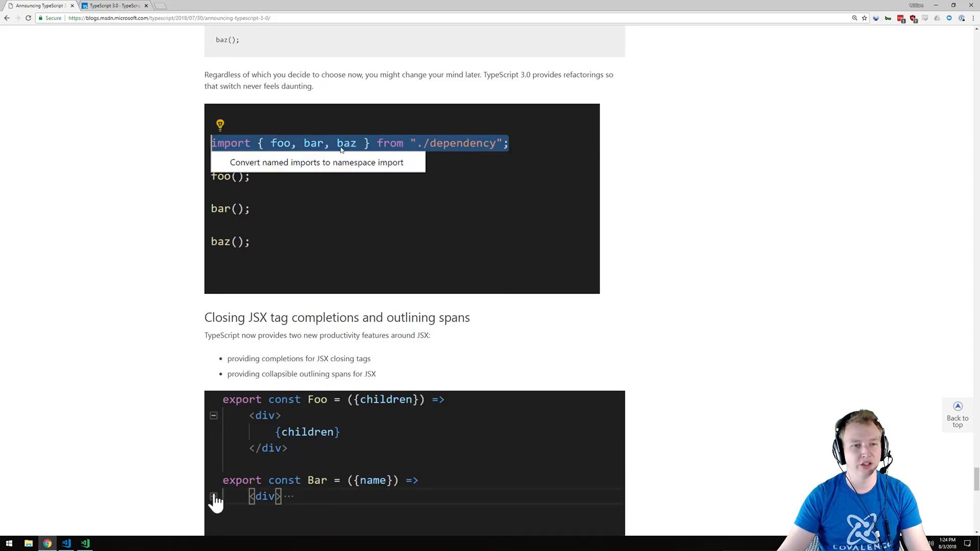
{"action": "left_click", "coordinate": [317, 163]}
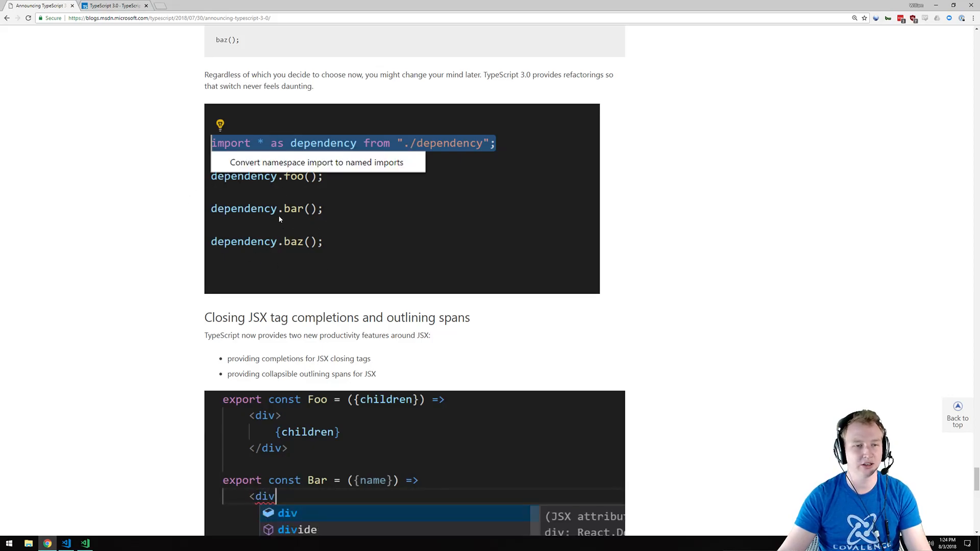
{"action": "left_click", "coordinate": [316, 162]}
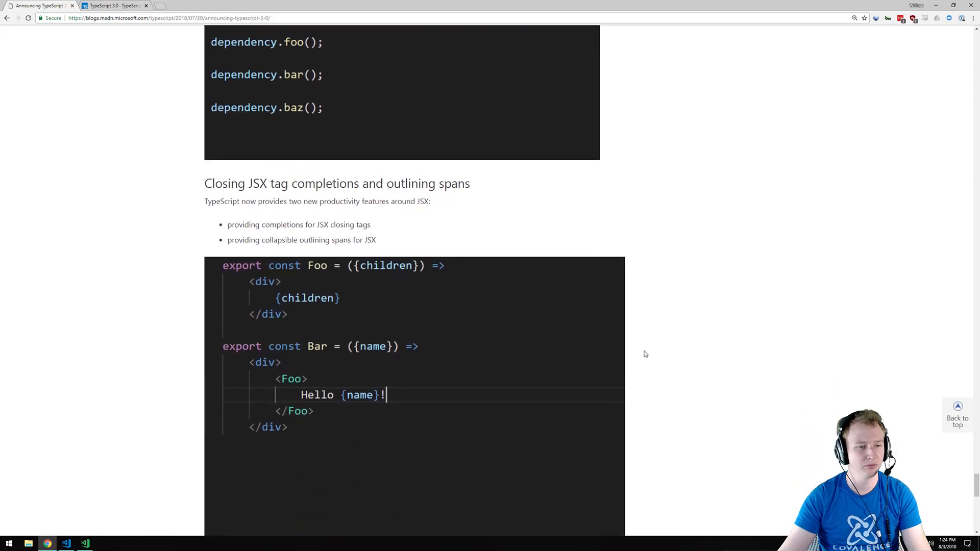
Highlight the Breaking changes introduction, then scroll to the Going forward sign-off.
{"action": "scroll", "scroll_direction": "down", "scroll_amount": 3}
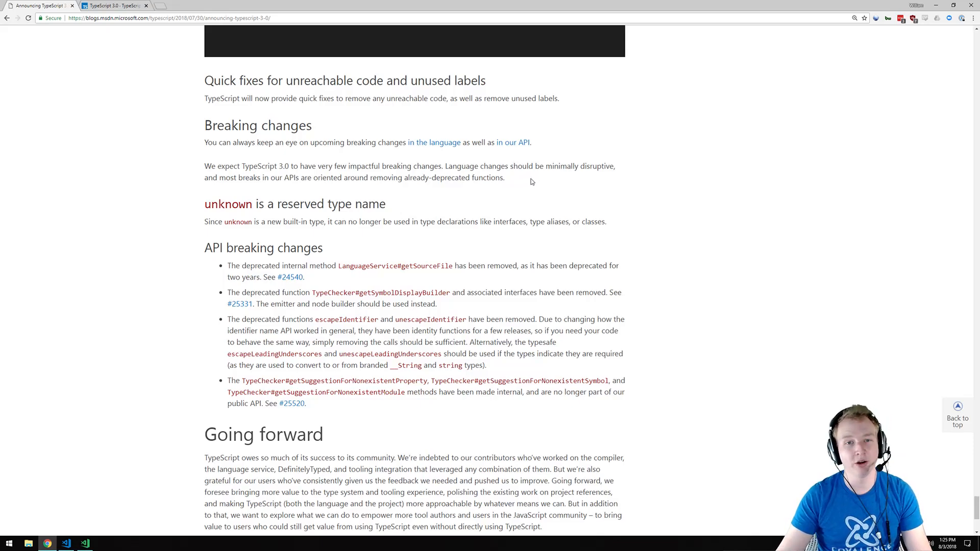
{"action": "left_click_drag", "start_coordinate": [205, 120], "coordinate": [504, 182]}
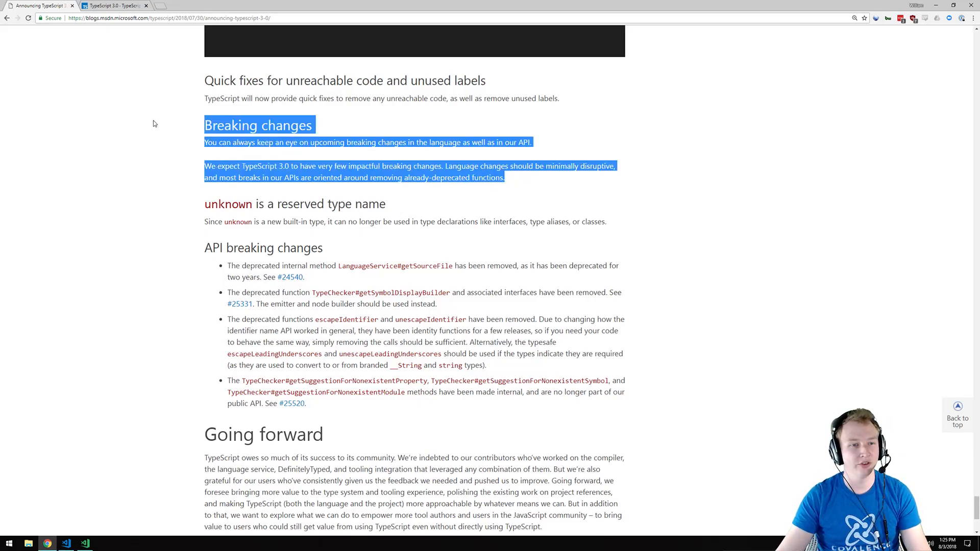
{"action": "mouse_move", "coordinate": [149, 149]}
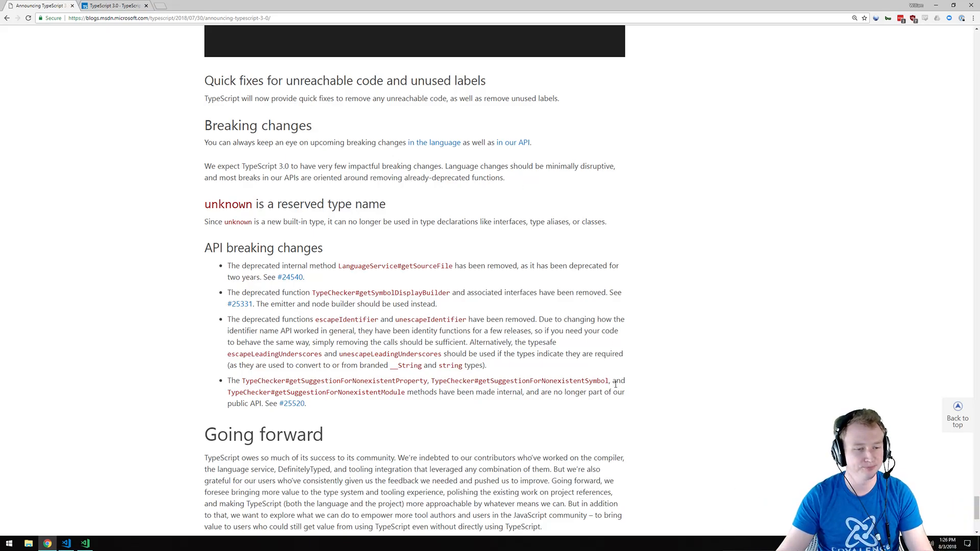
{"action": "scroll", "scroll_direction": "down", "scroll_amount": 3}
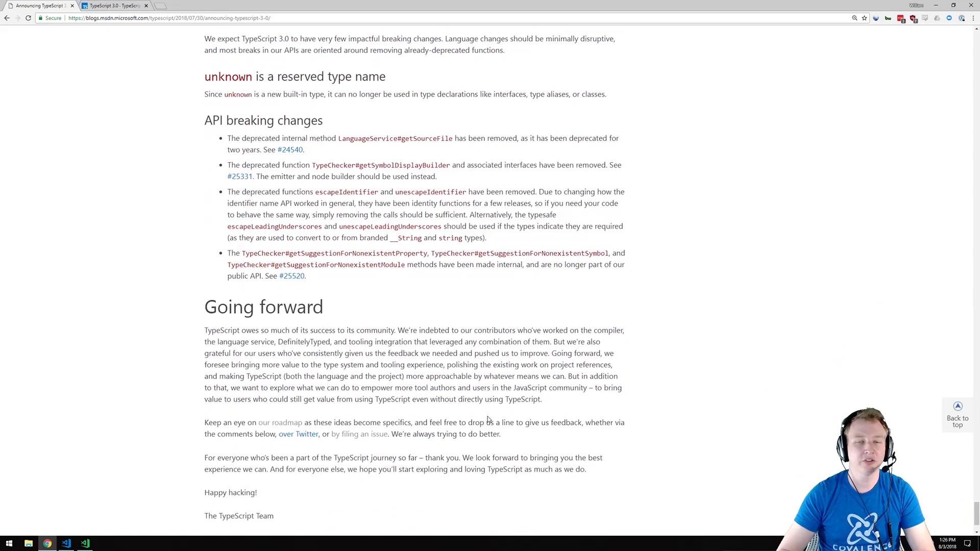